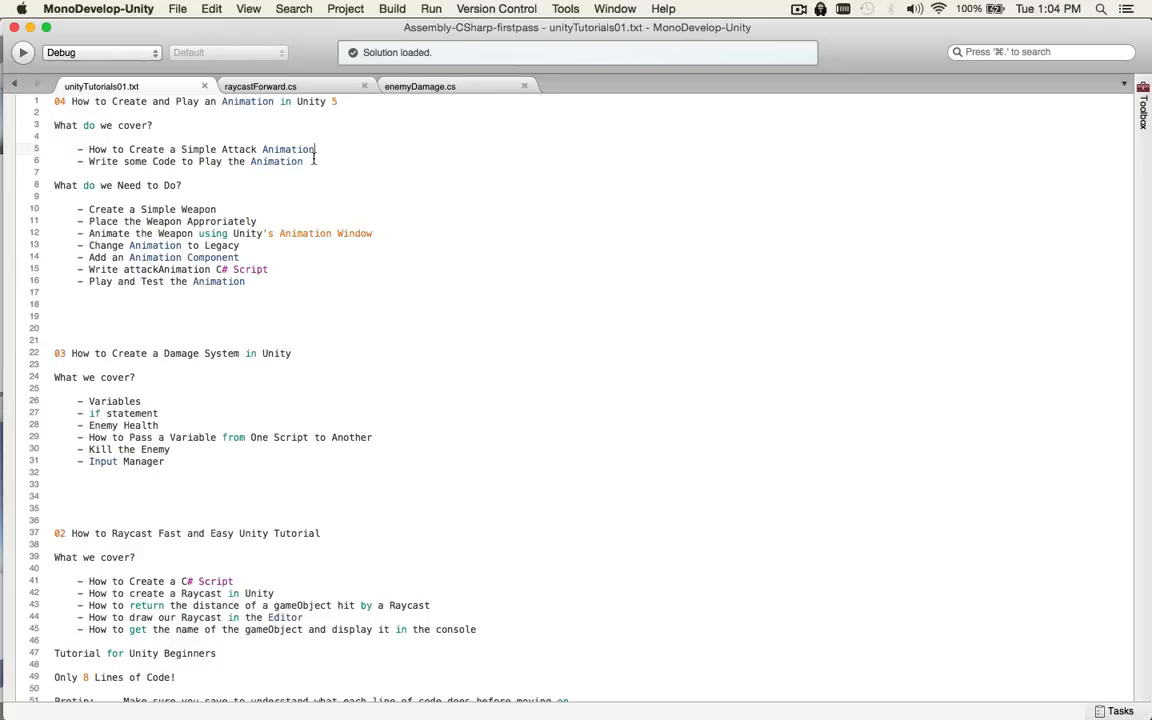
# Finish reading the tutorial outline and switch back to the Unity editor with scene bigRod01
pyautogui.scroll(-3)
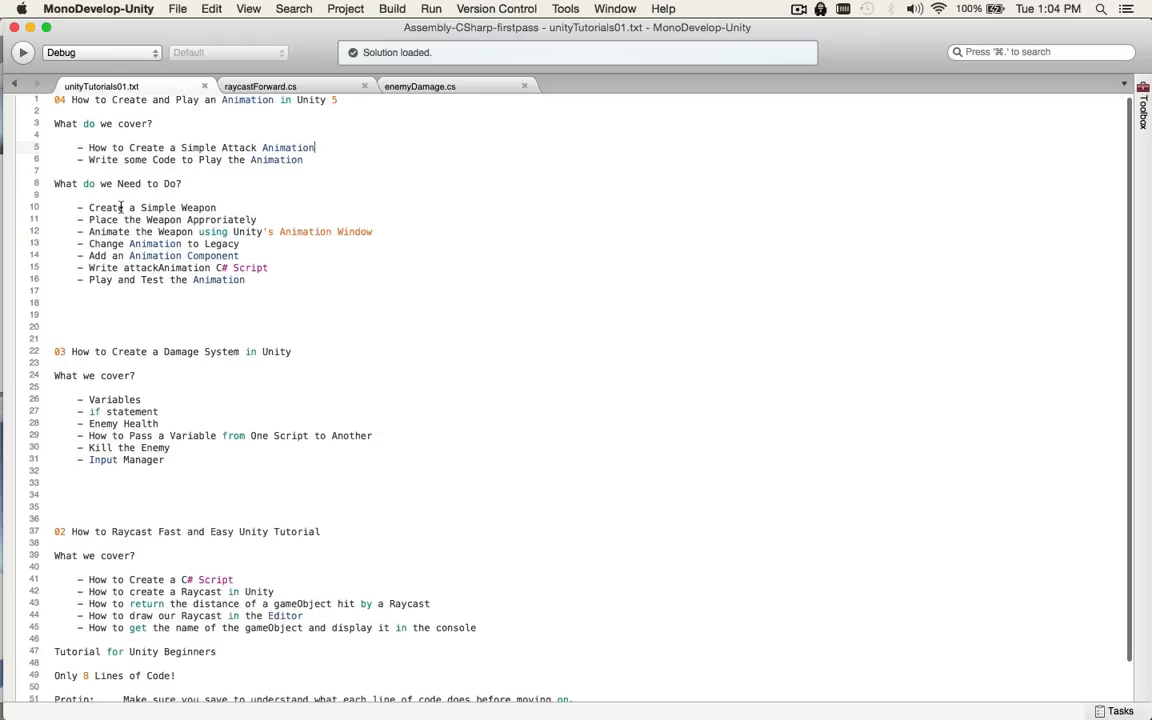
pyautogui.moveTo(244, 228)
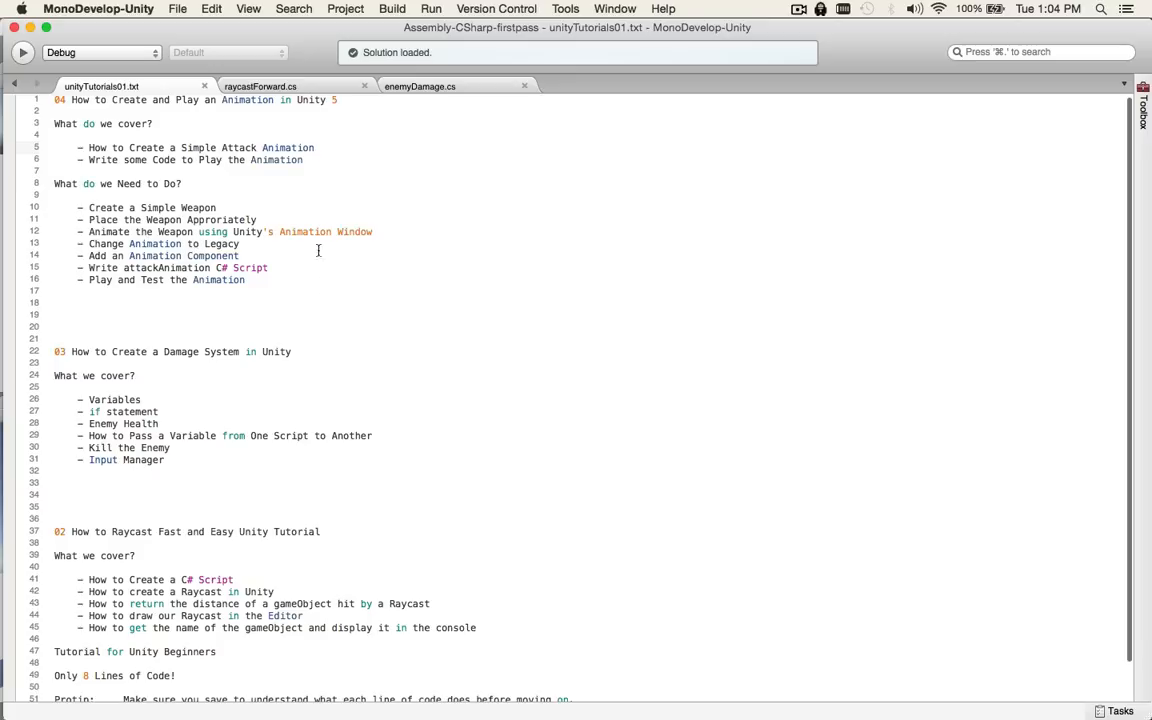
pyautogui.moveTo(286, 264)
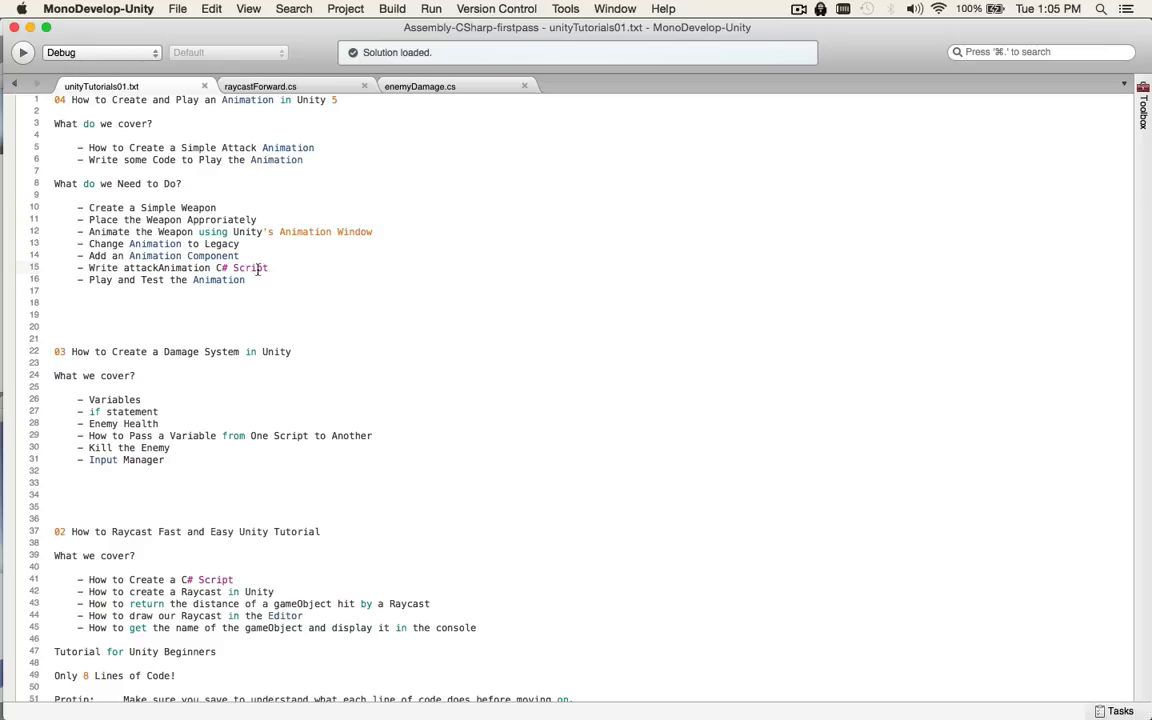
pyautogui.click(268, 268)
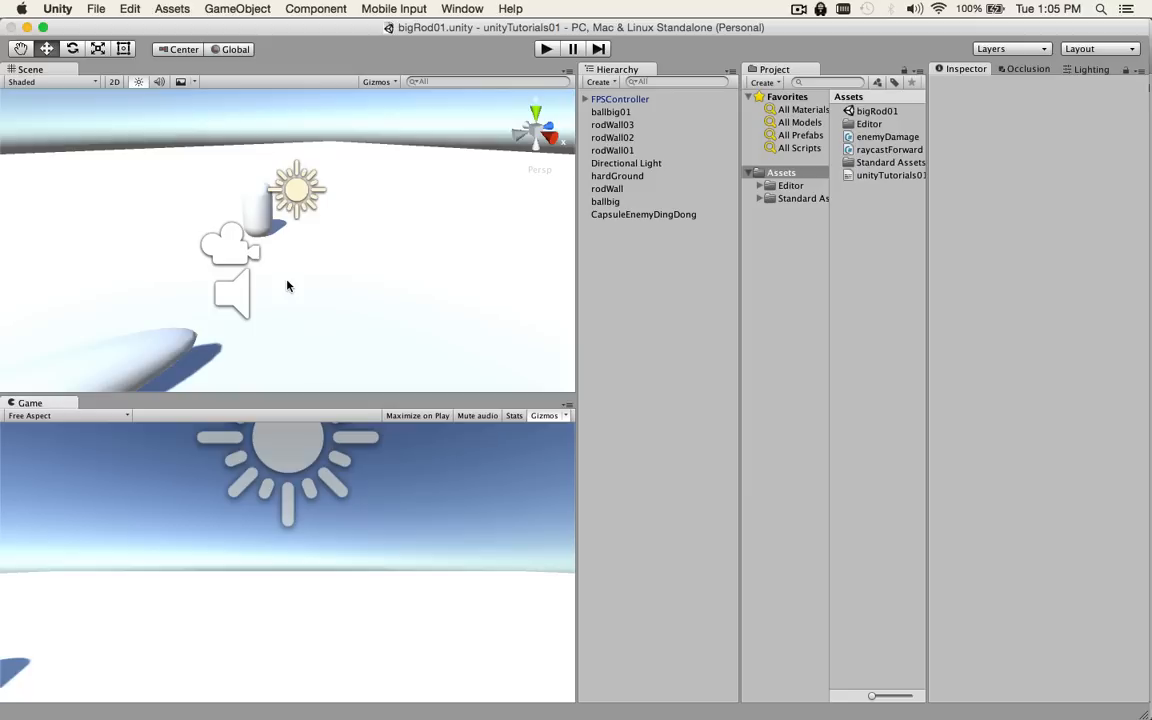
# Add a Mesh Renderer component to FPSController so its capsule body becomes visible
pyautogui.click(620, 98)
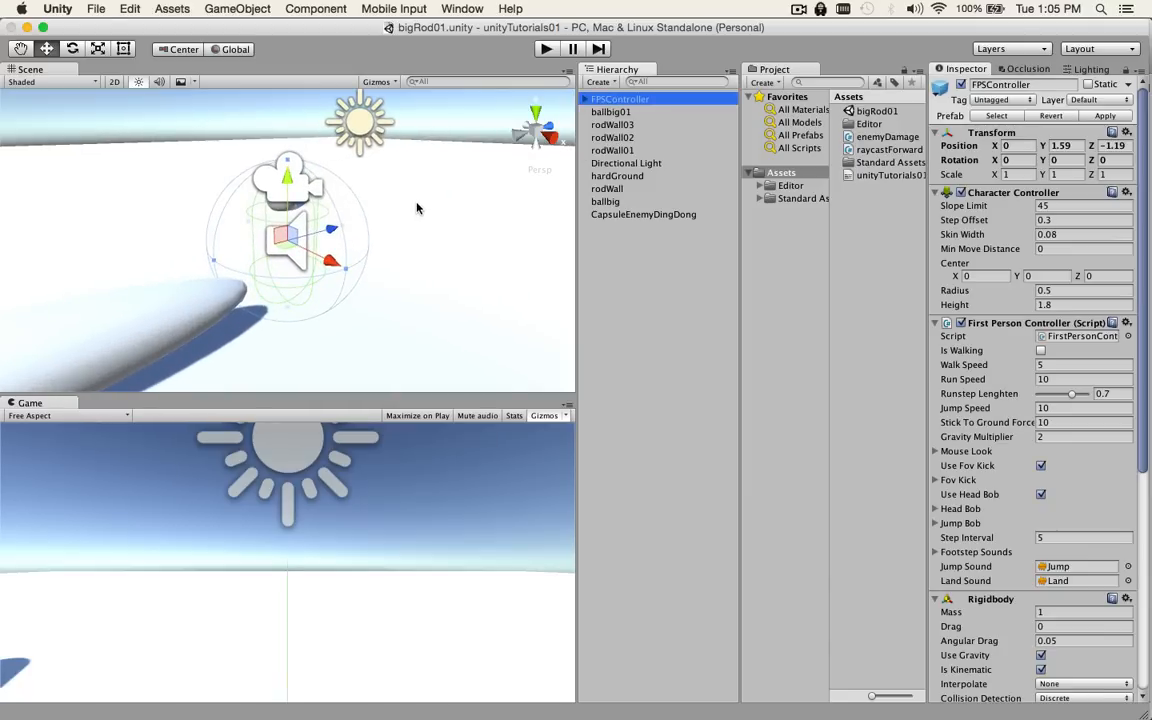
pyautogui.scroll(-3)
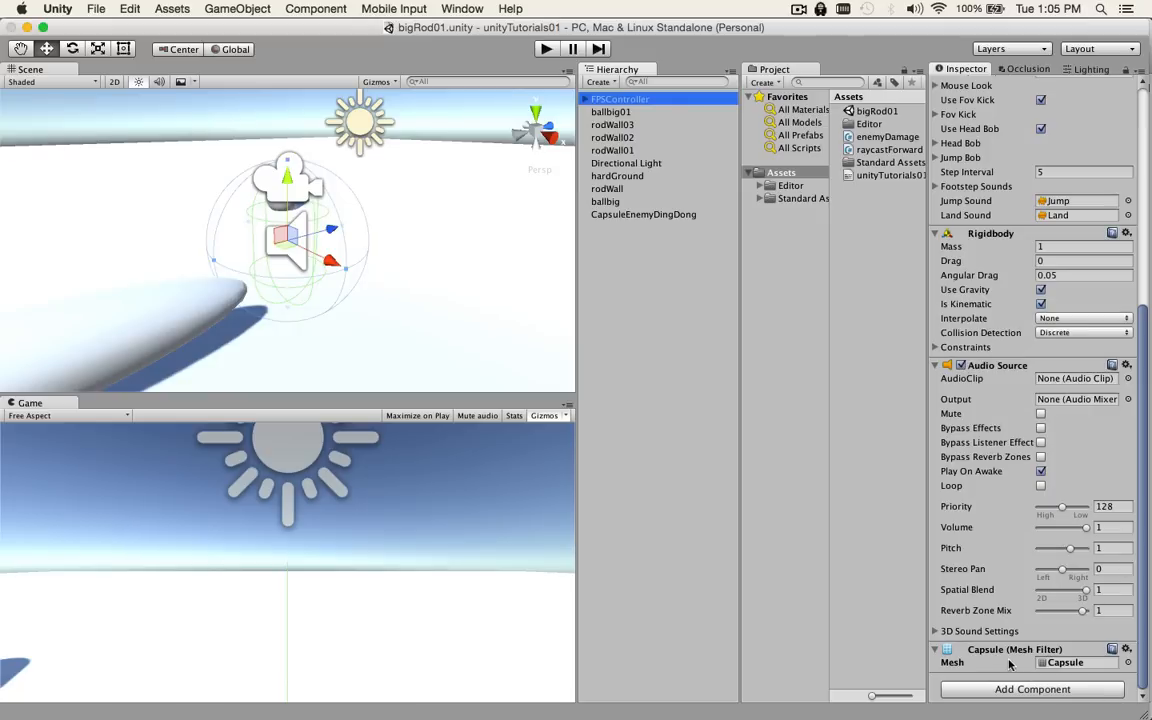
pyautogui.moveTo(276, 214)
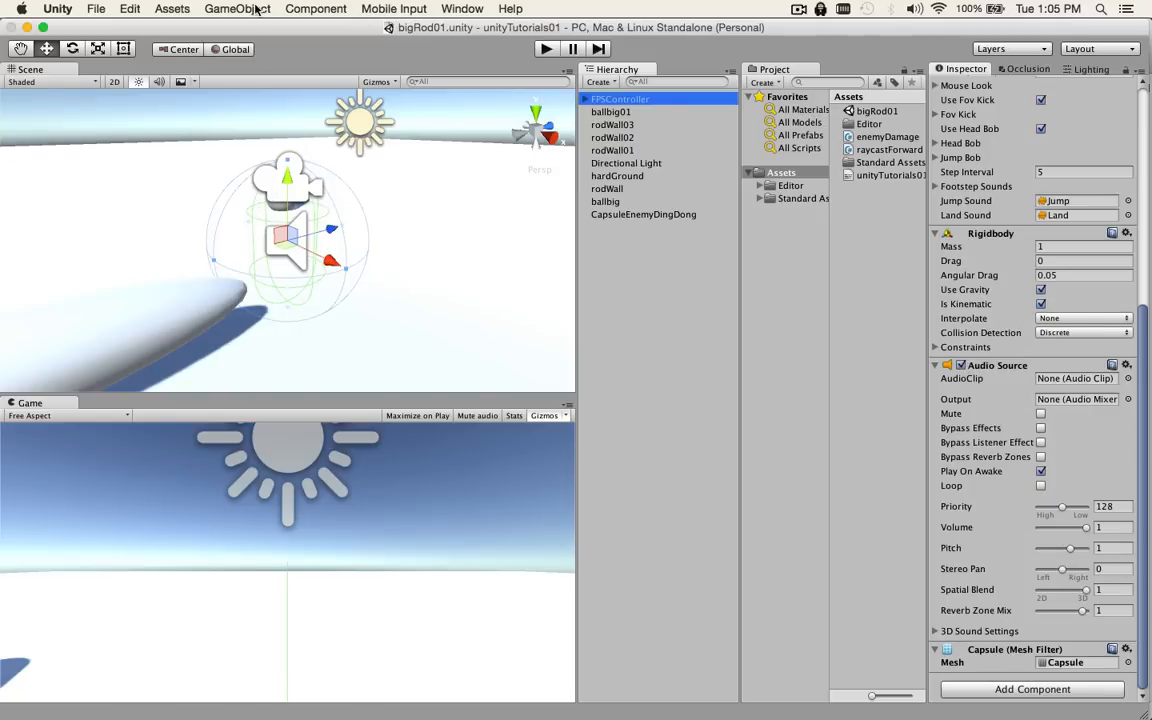
pyautogui.click(316, 8)
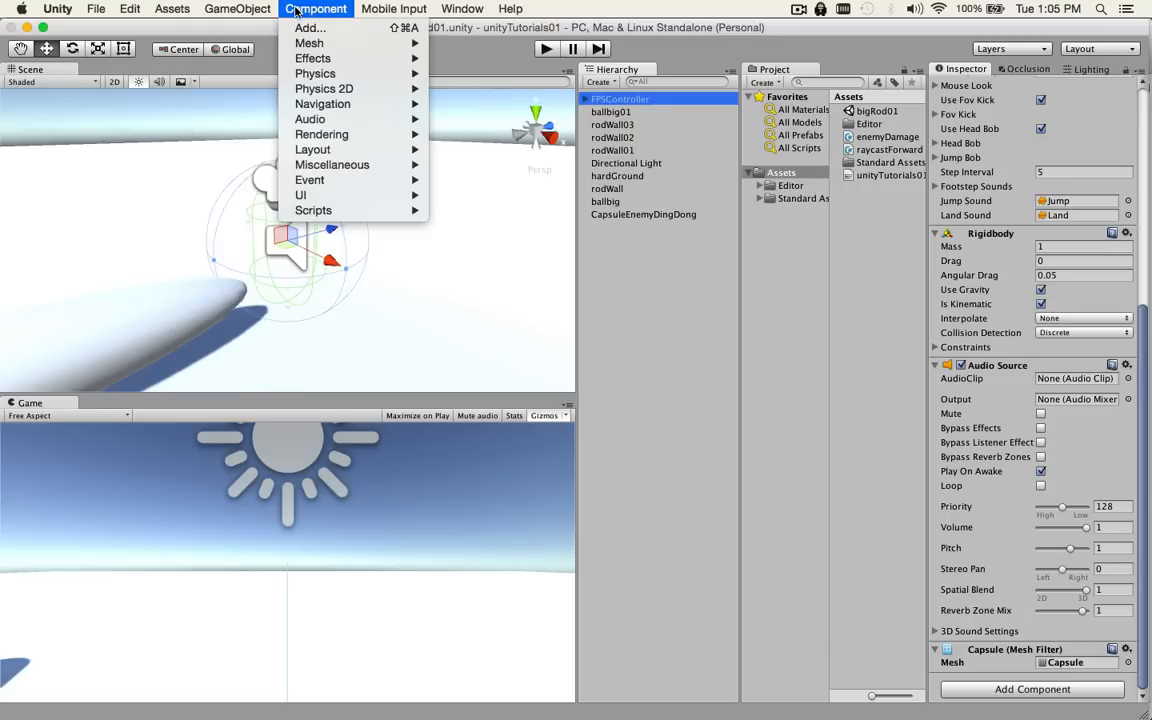
pyautogui.moveTo(310, 44)
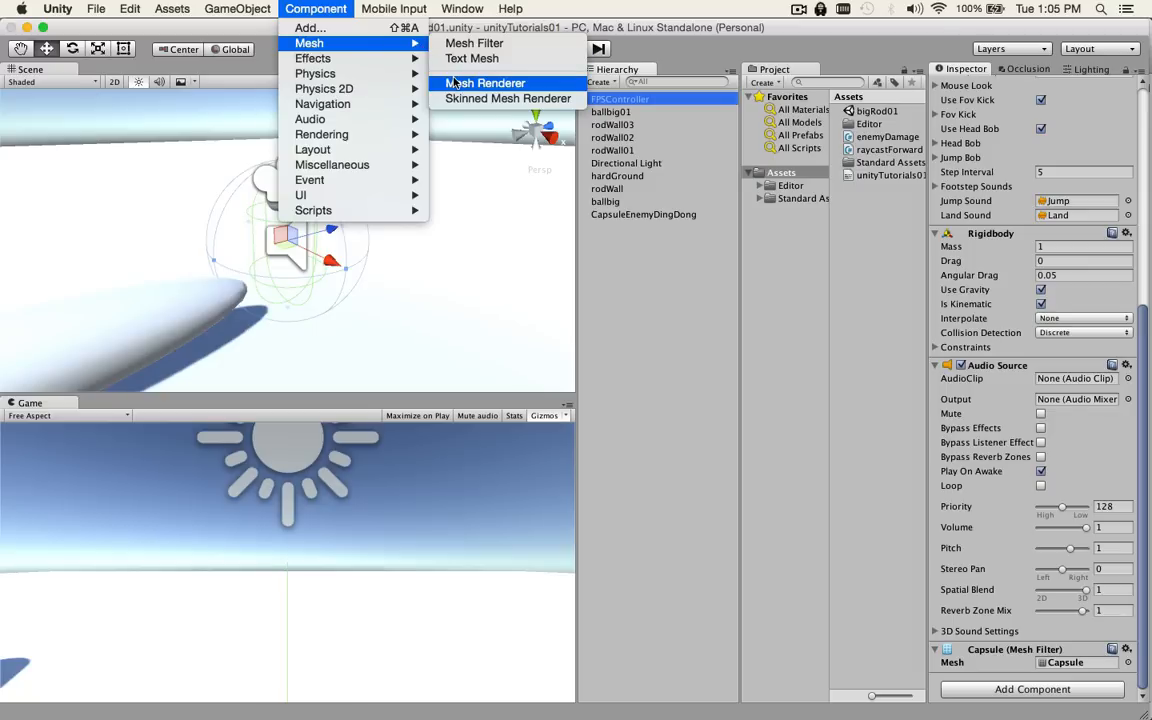
pyautogui.click(484, 84)
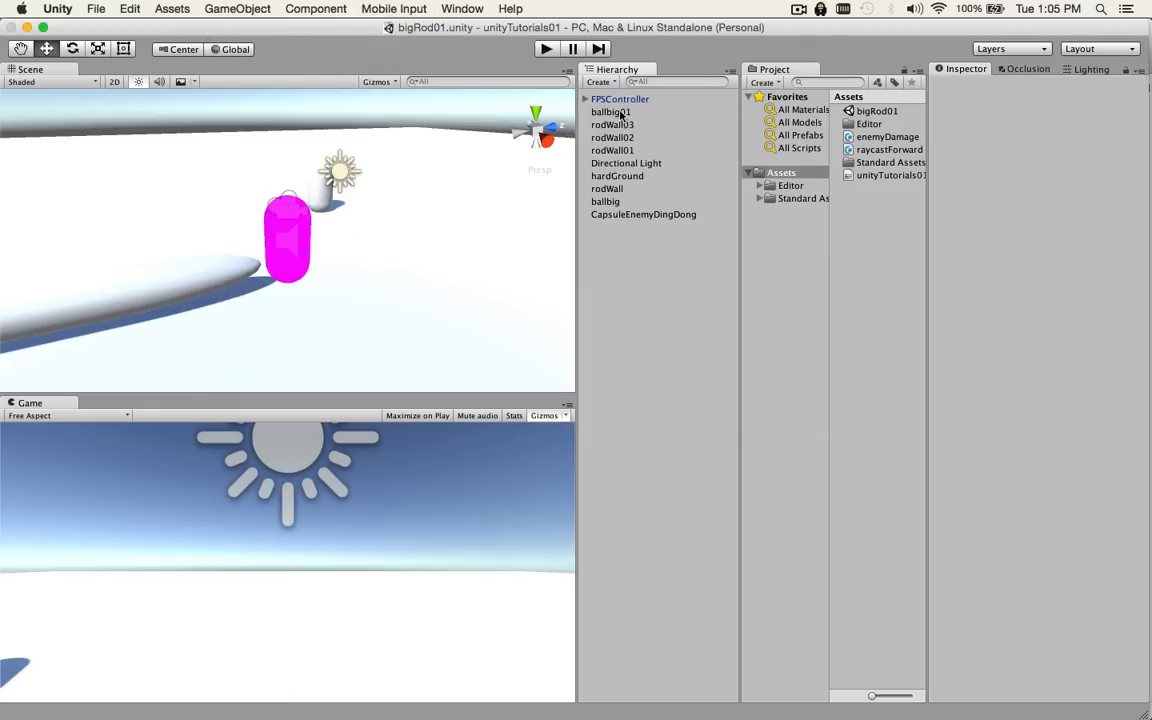
# Create a Sphere child under FPSController and rename it SphereBall
pyautogui.rightClick(620, 100)
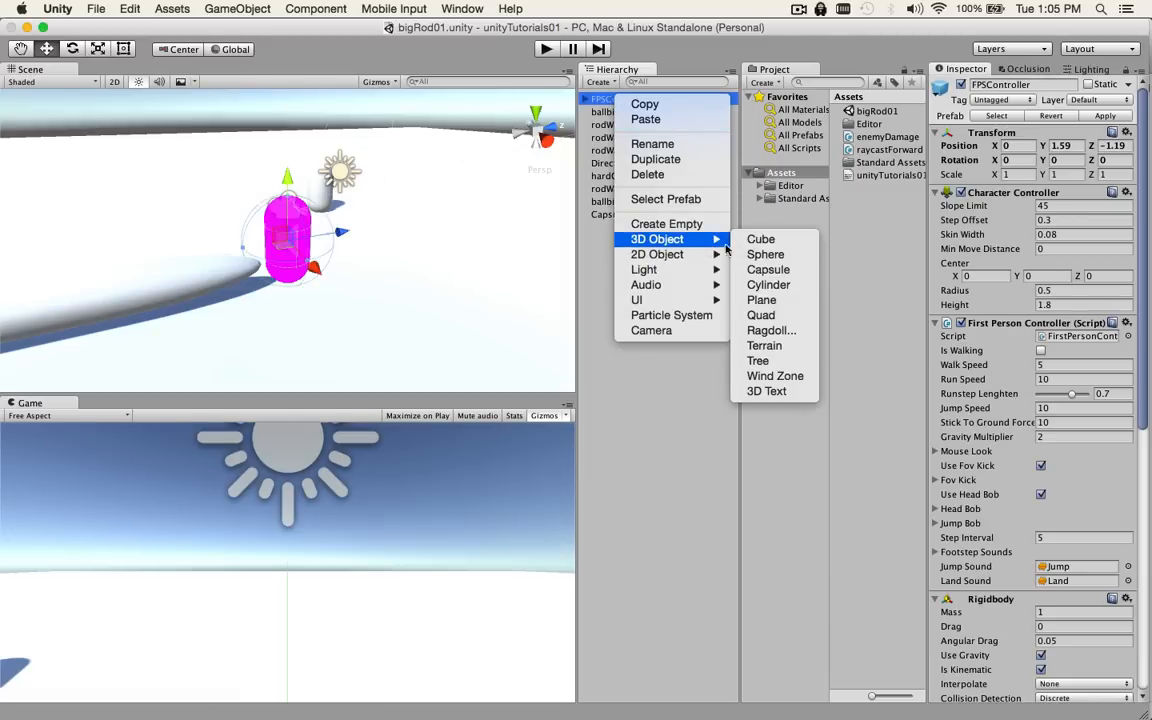
pyautogui.click(764, 254)
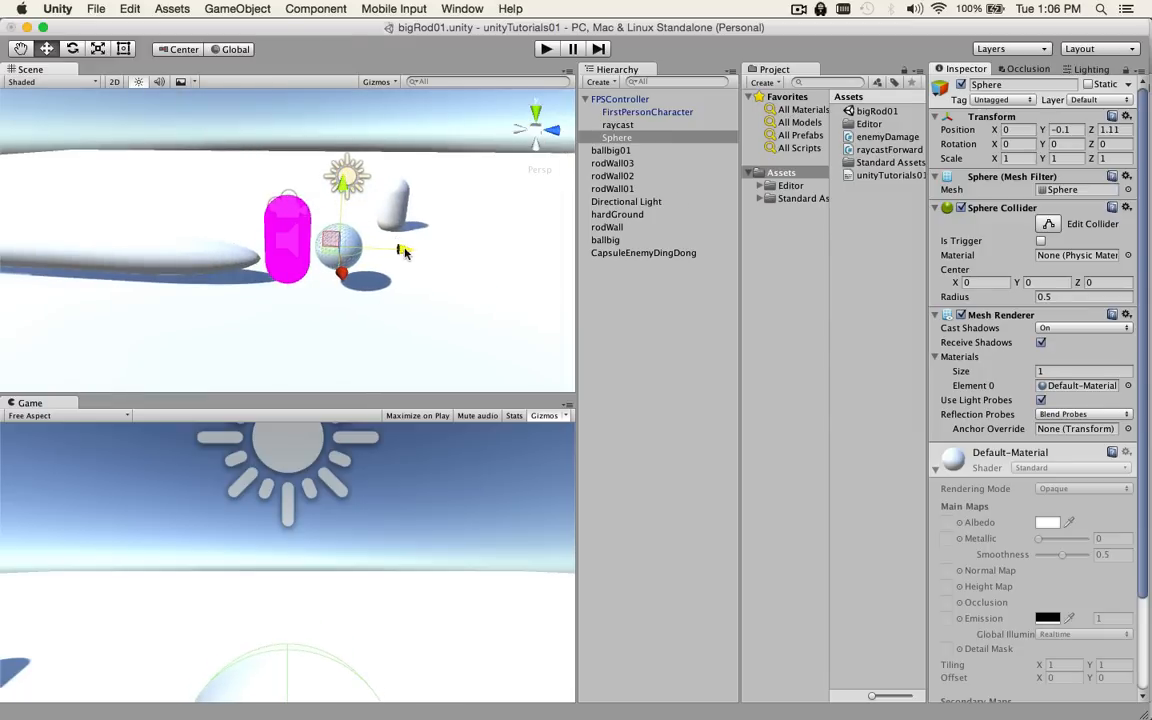
pyautogui.doubleClick(1016, 84)
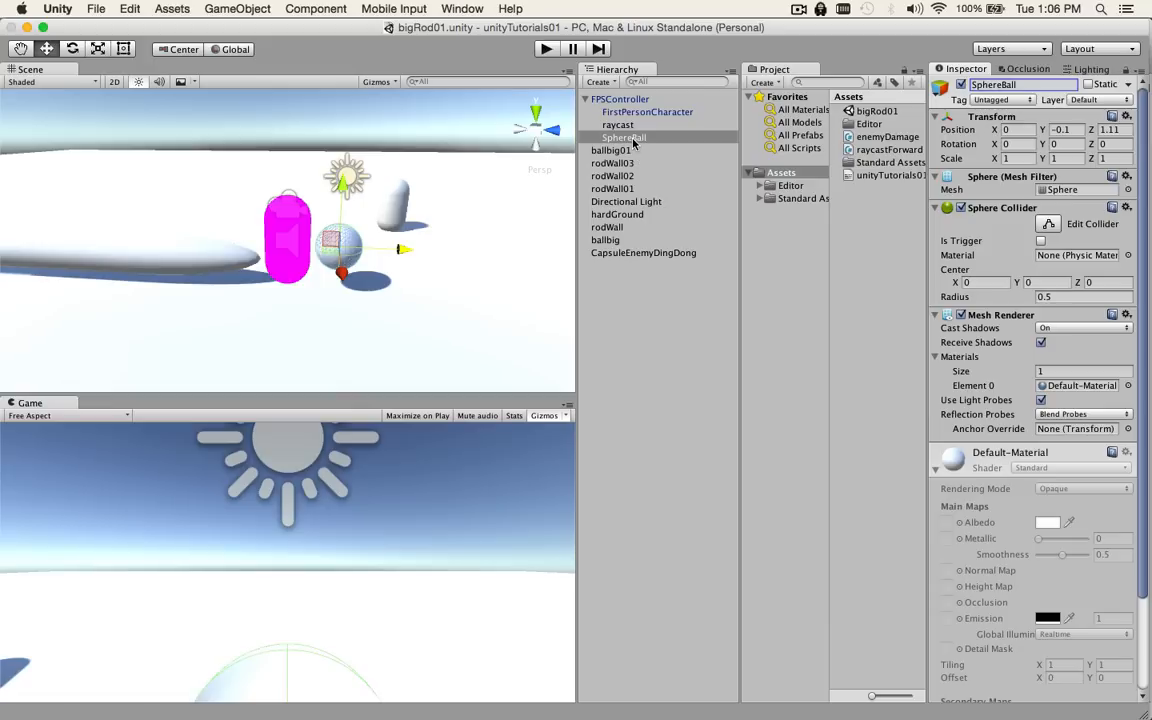
# Add a Capsule child under SphereBall scaled to 0.5, 0.75, 0.5, then reselect SphereBall
pyautogui.rightClick(632, 136)
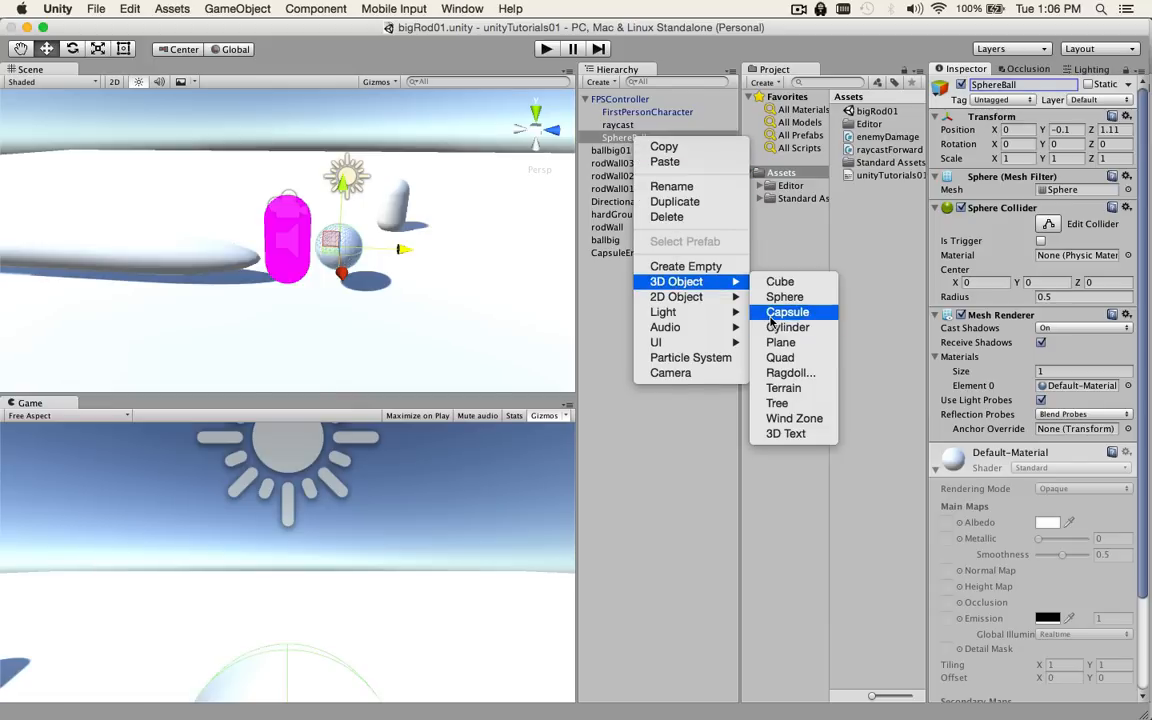
pyautogui.click(788, 312)
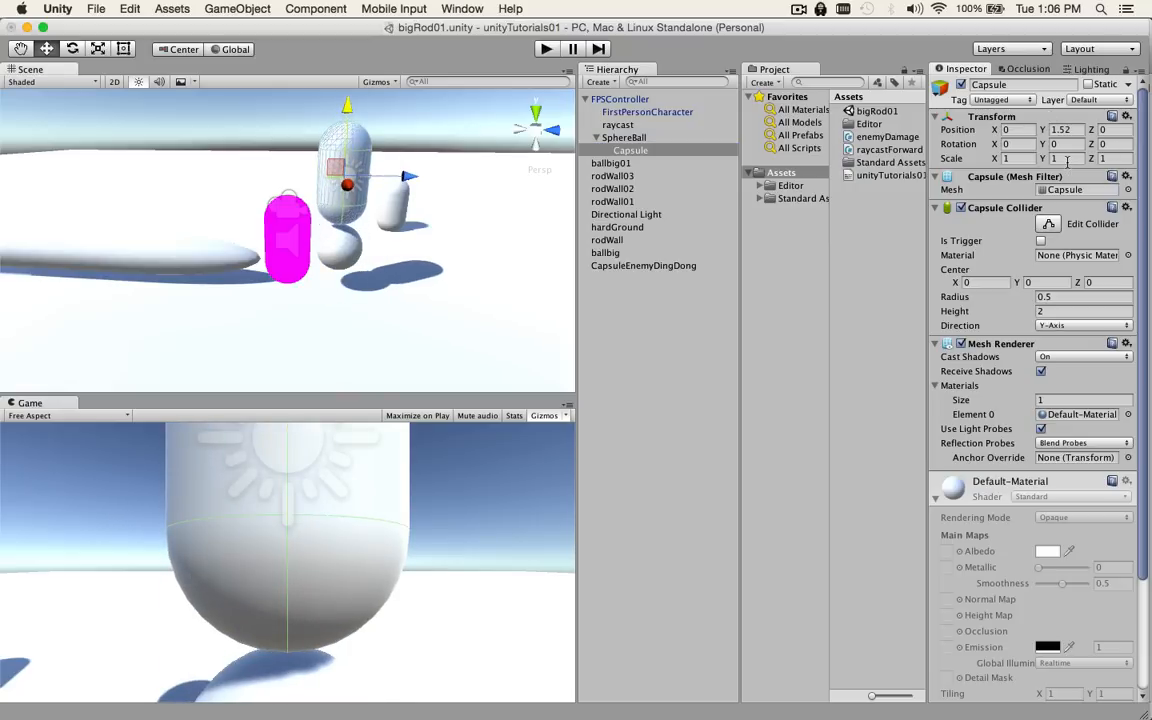
pyautogui.write('.75')
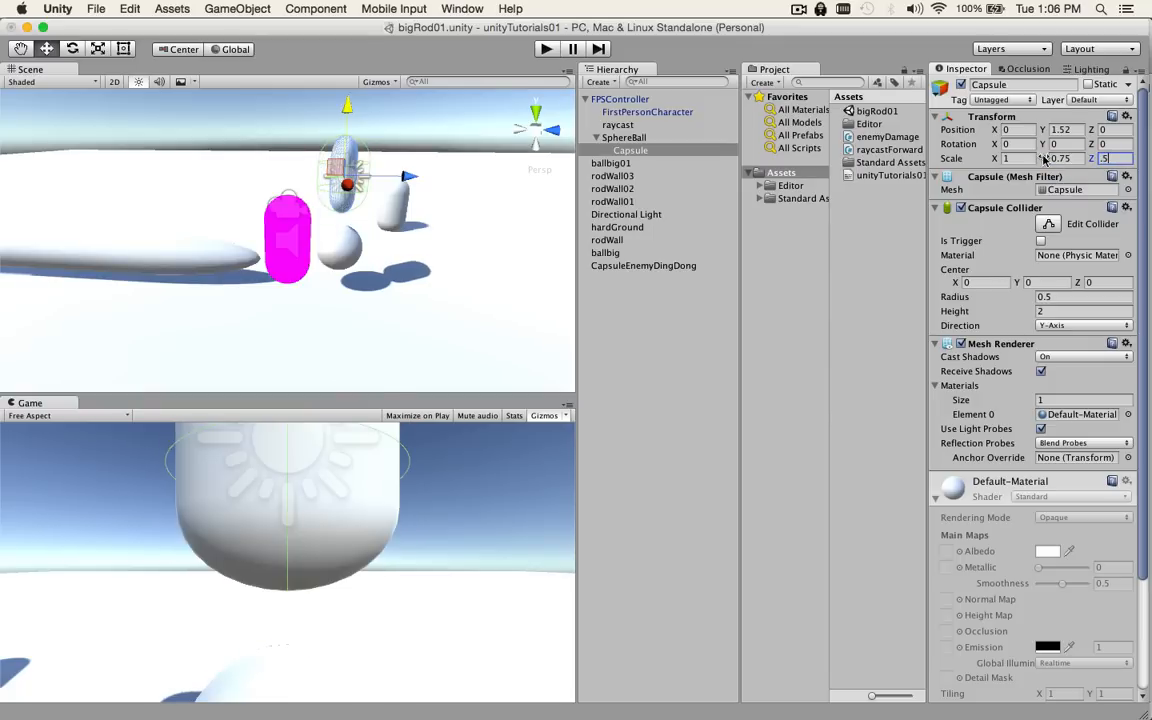
pyautogui.write('.5')
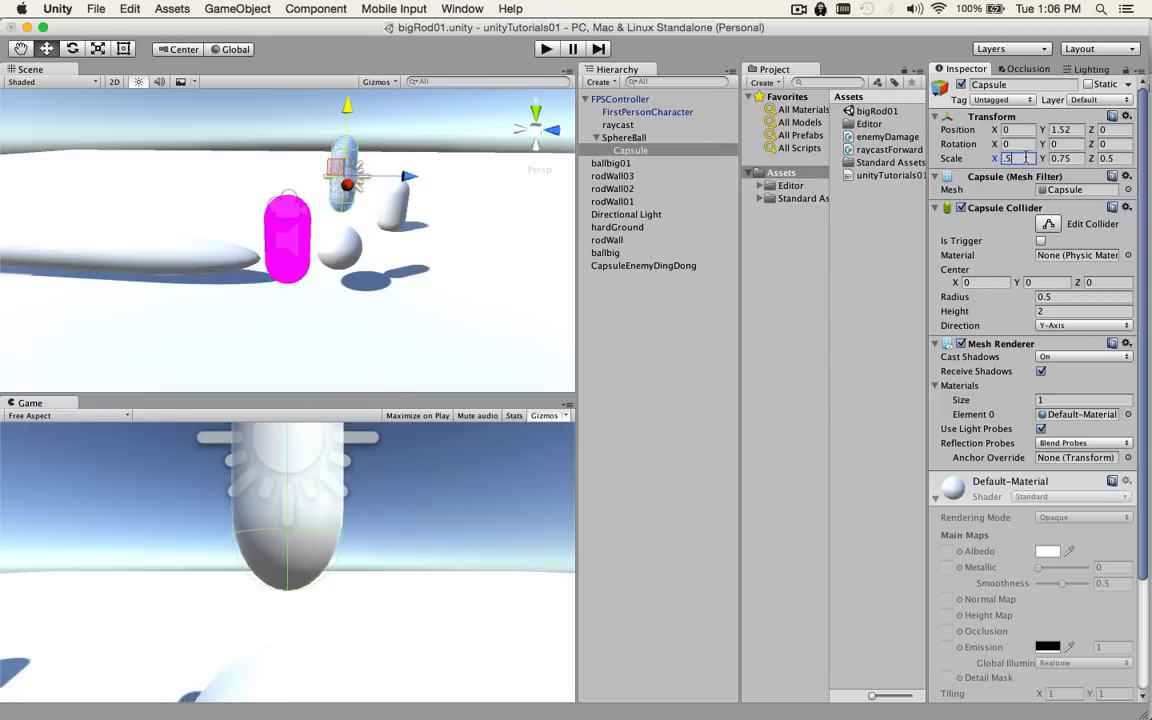
pyautogui.write('0.5')
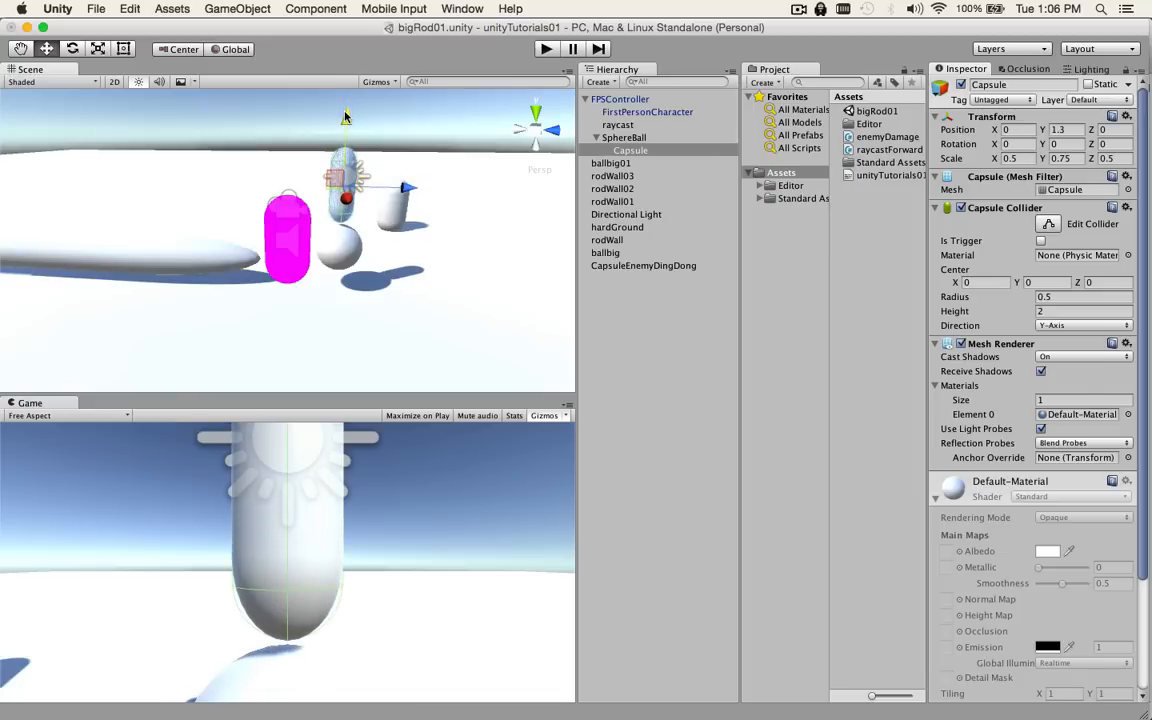
pyautogui.click(624, 136)
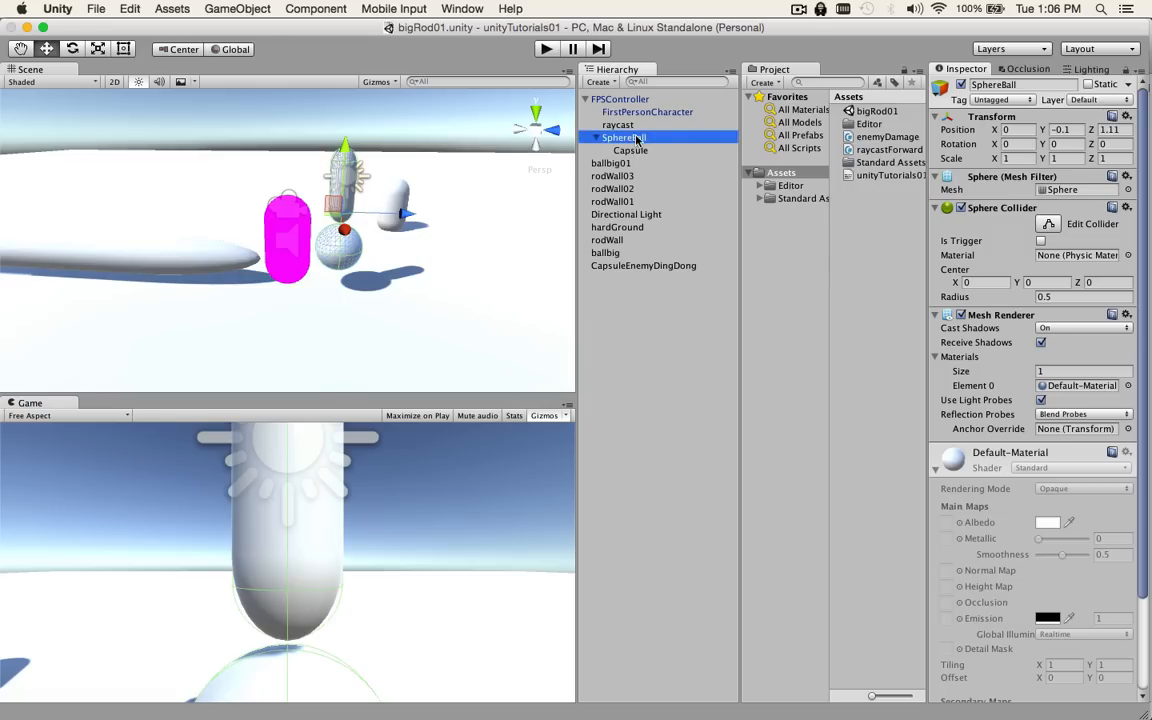
# Create a new animation clip attack01.anim for SphereBall in the Assets folder
pyautogui.click(596, 136)
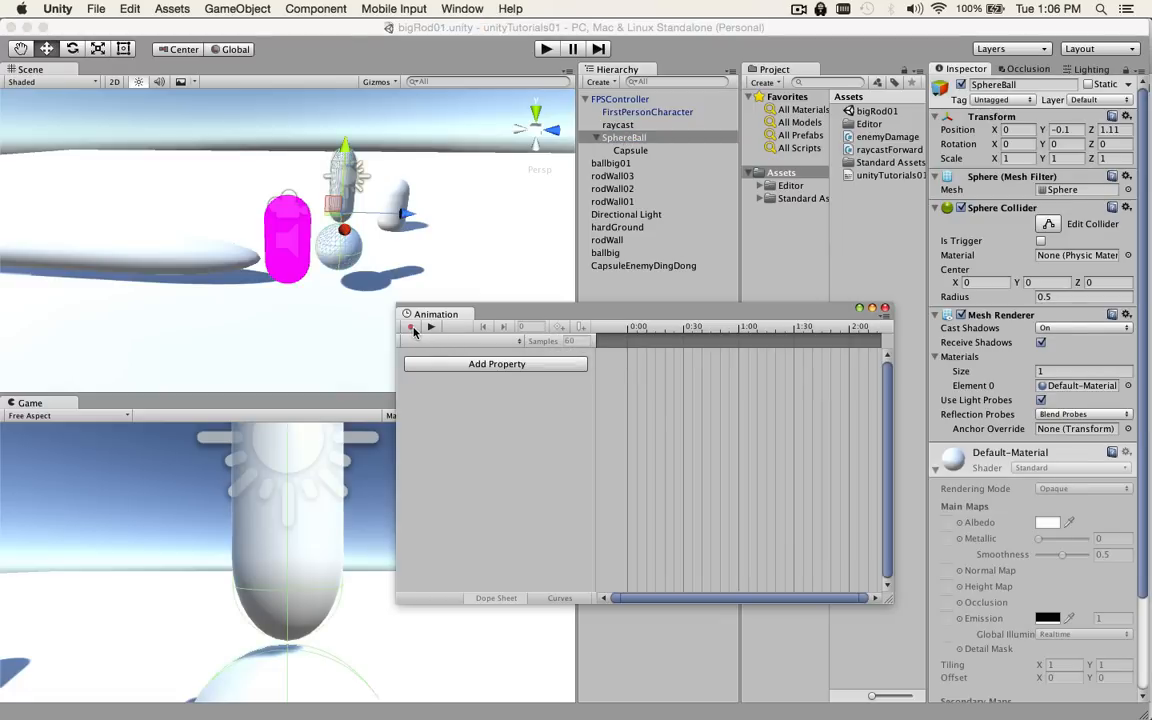
pyautogui.click(410, 328)
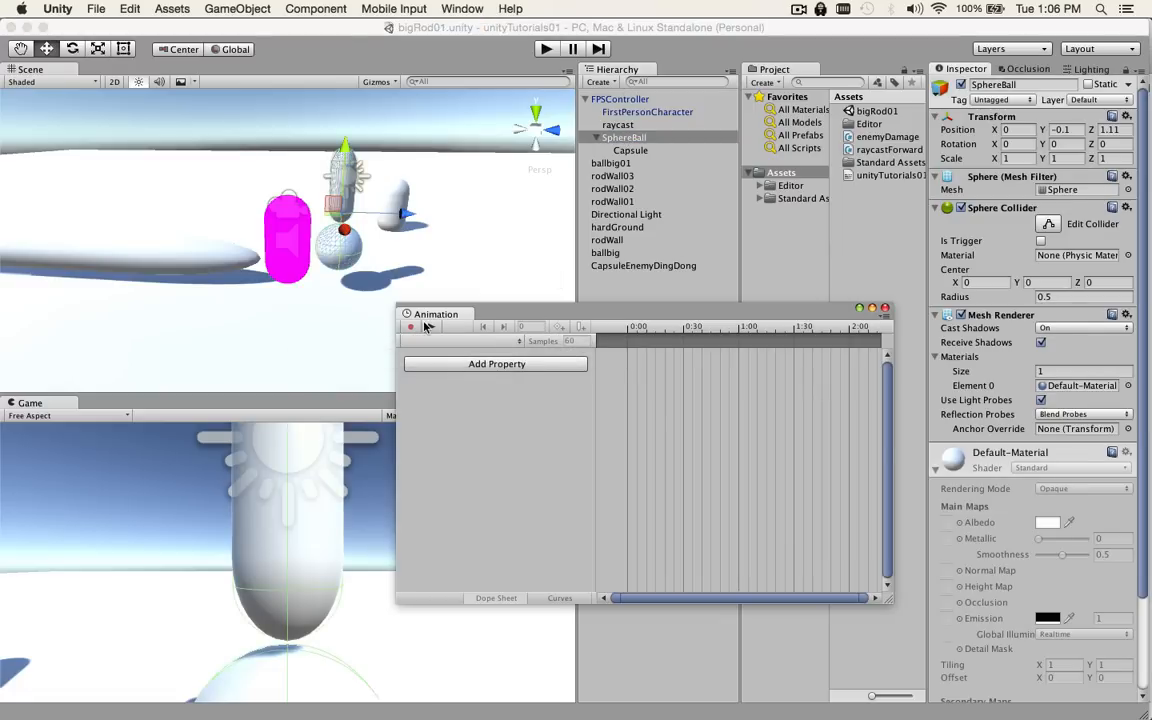
pyautogui.click(410, 328)
pyautogui.write('attack01.anim')
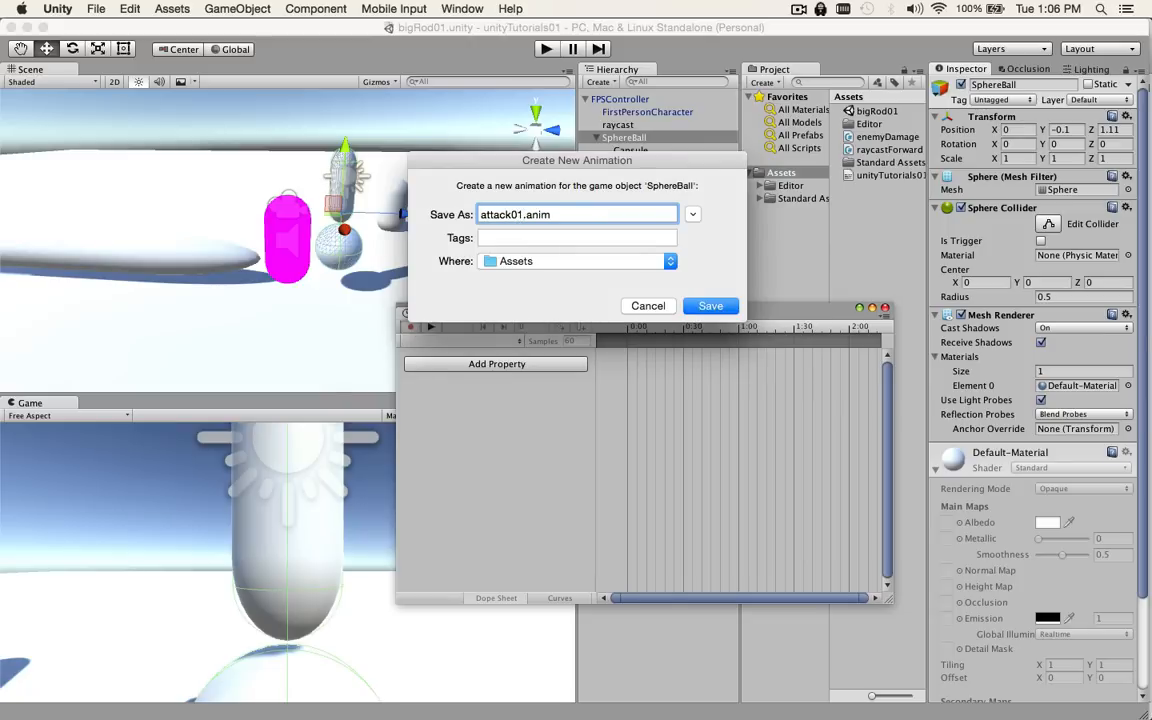
pyautogui.click(710, 304)
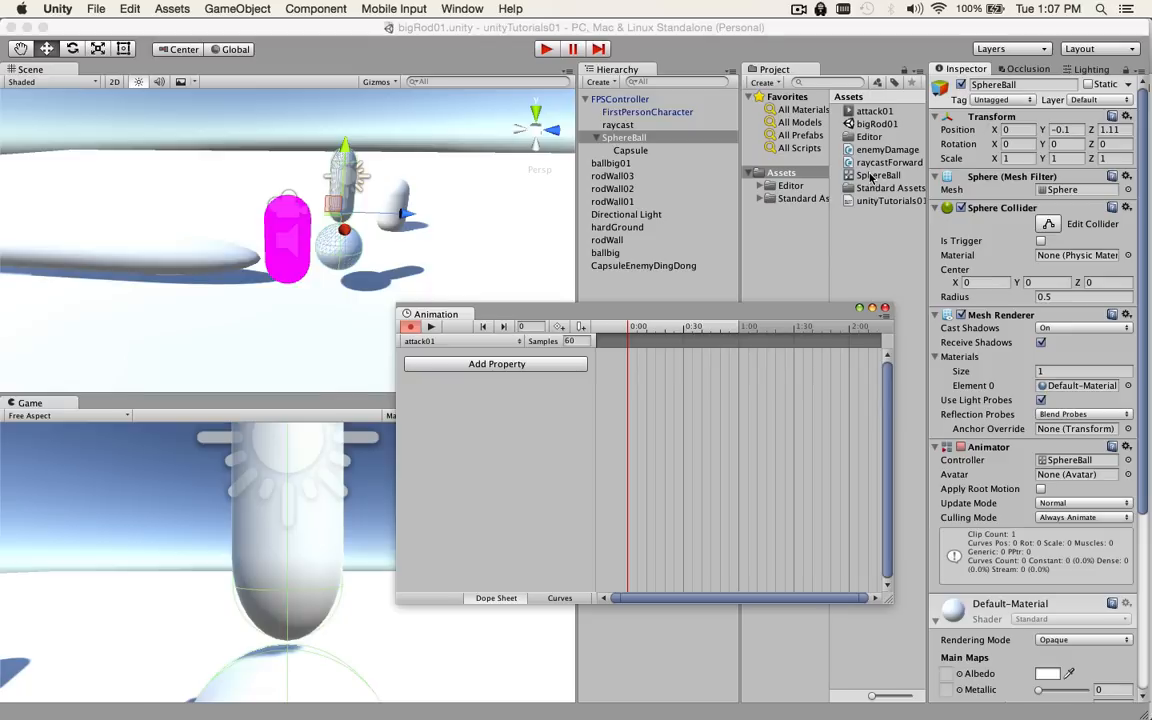
pyautogui.moveTo(604, 324)
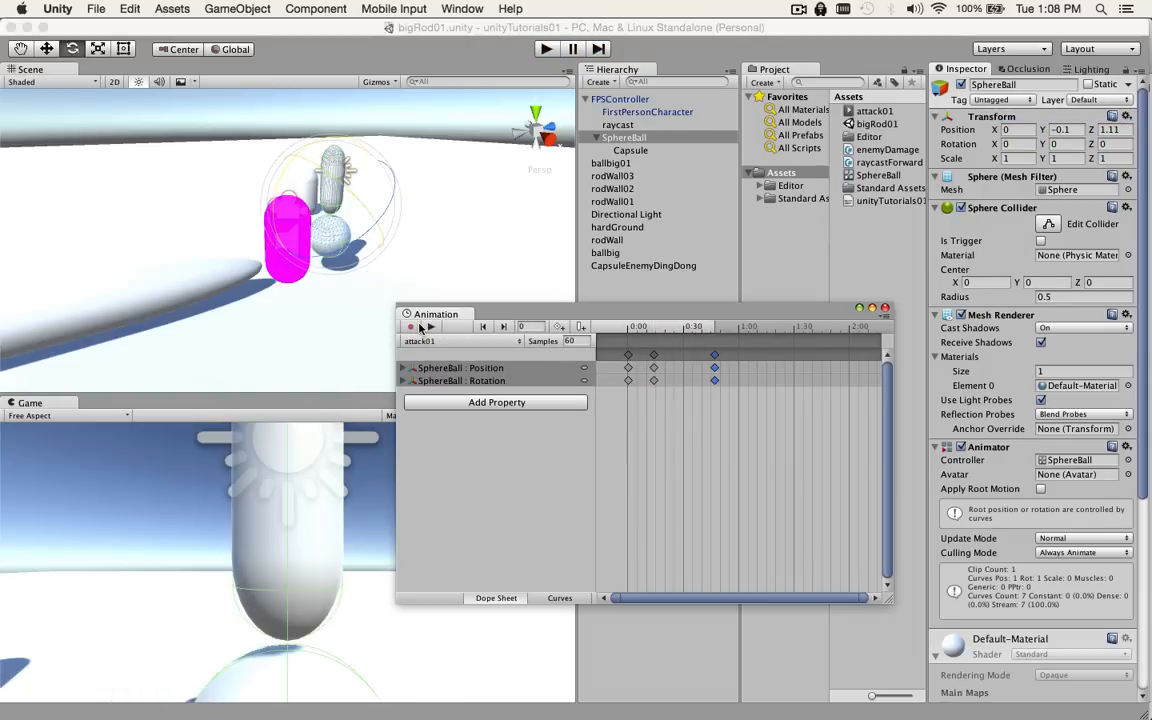
# Add a Miscellaneous > Animation component to SphereBall and assign the attack01 clip to it
pyautogui.click(876, 110)
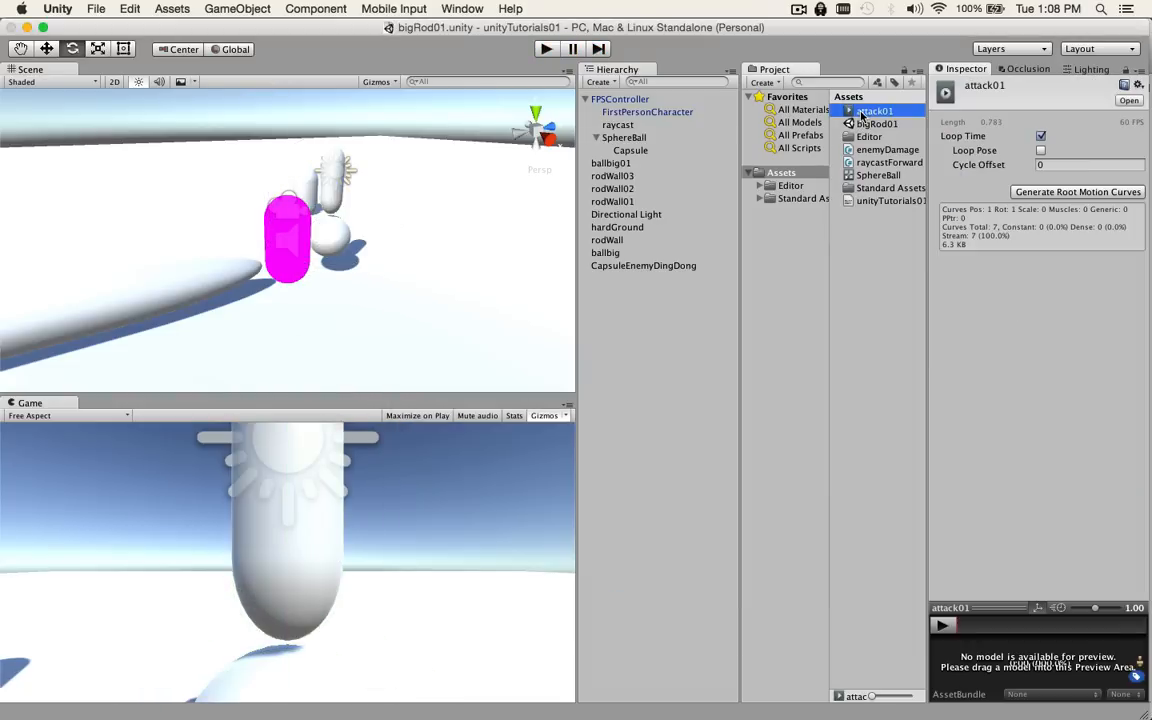
pyautogui.click(624, 136)
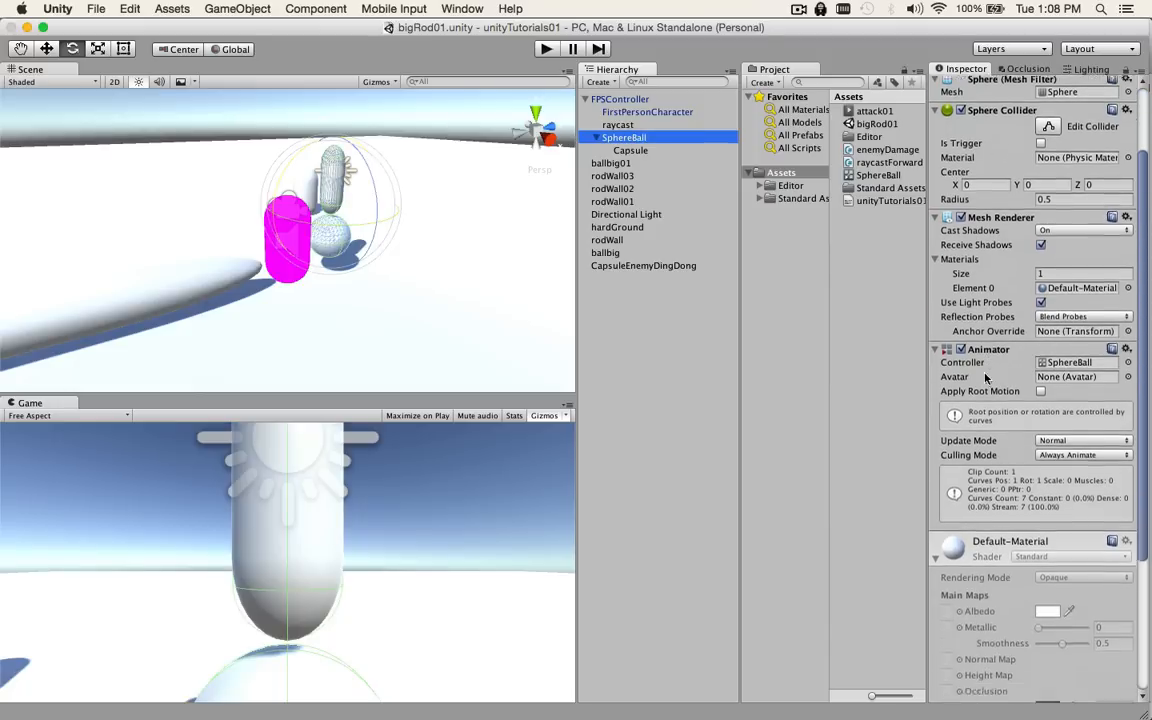
pyautogui.scroll(-3)
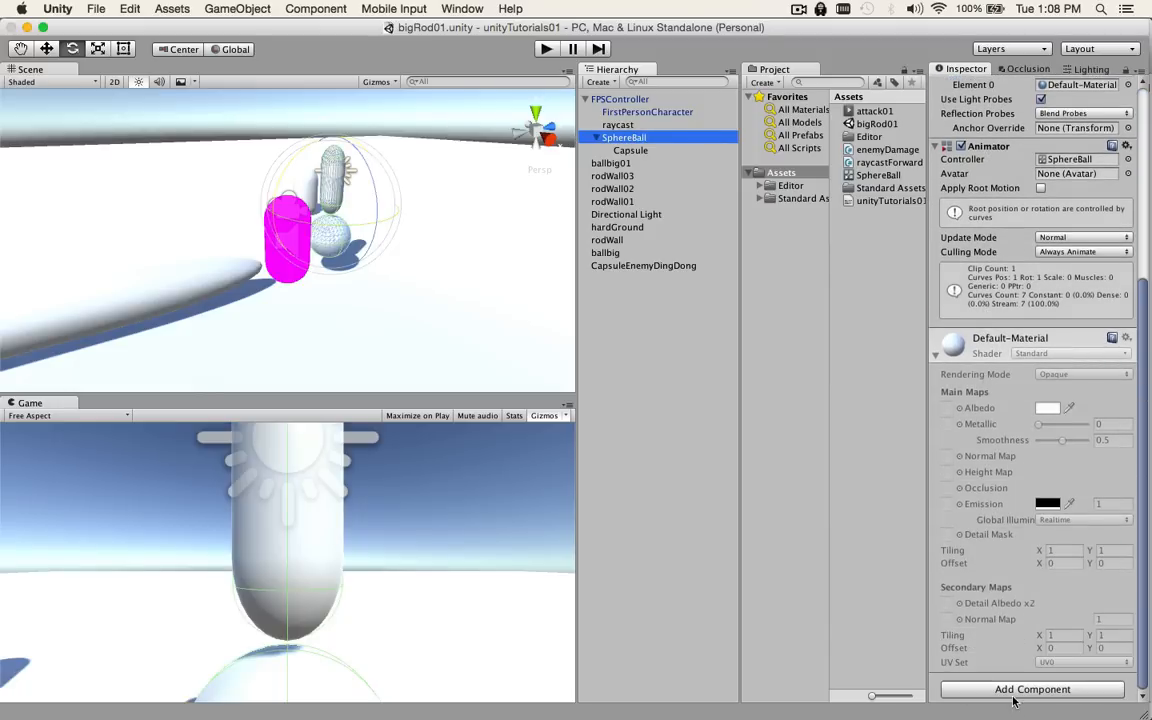
pyautogui.click(1032, 688)
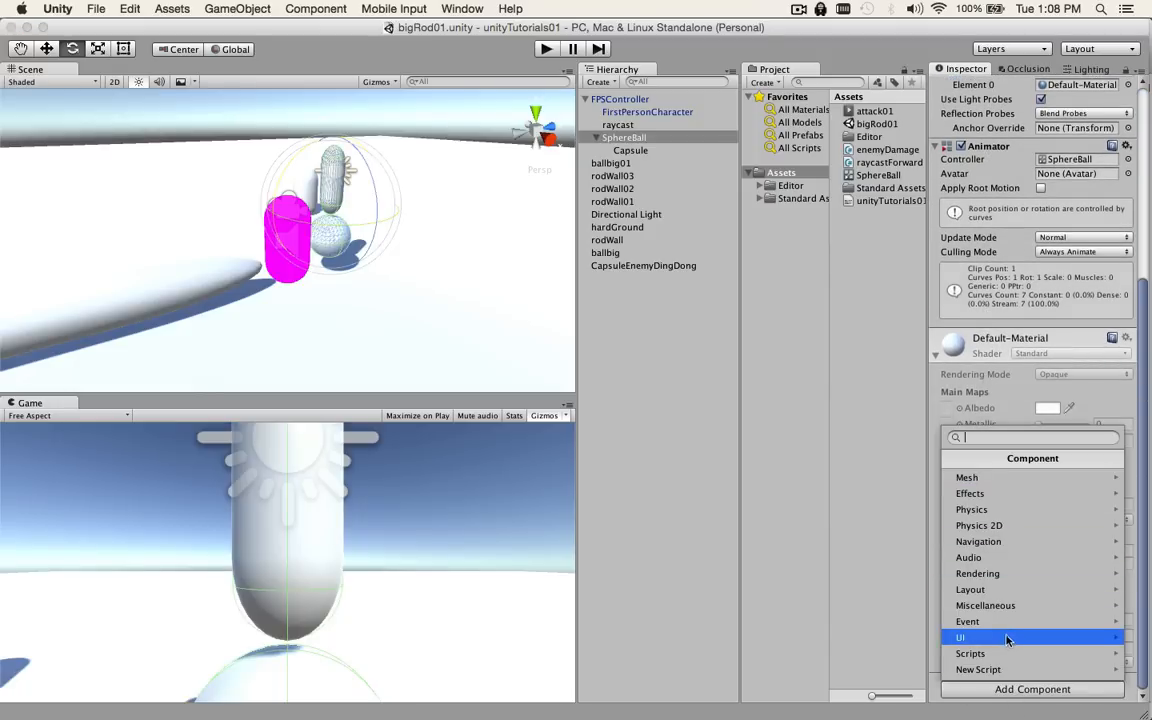
pyautogui.moveTo(1008, 604)
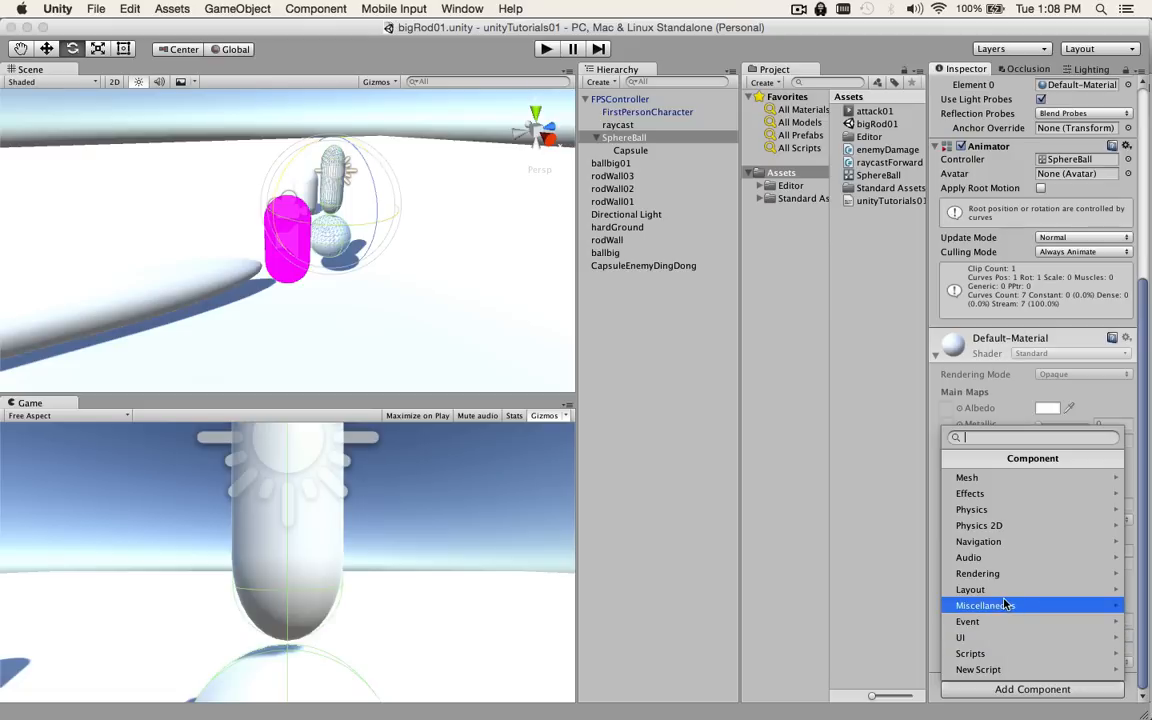
pyautogui.click(984, 604)
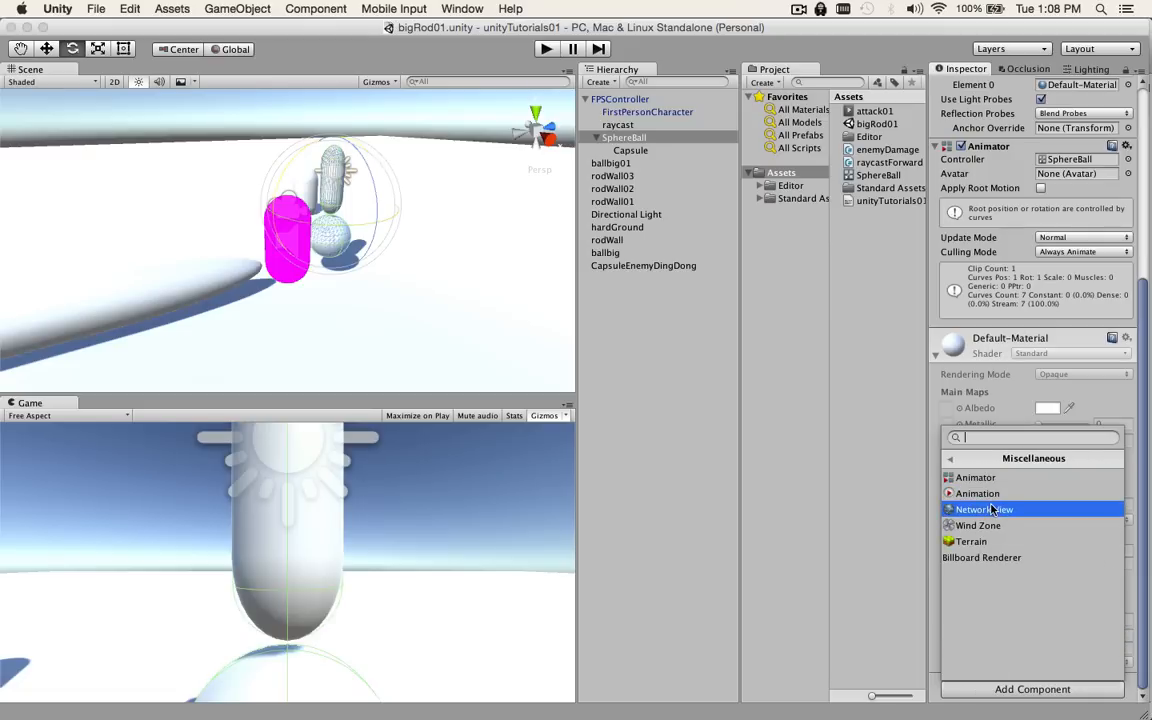
pyautogui.click(978, 492)
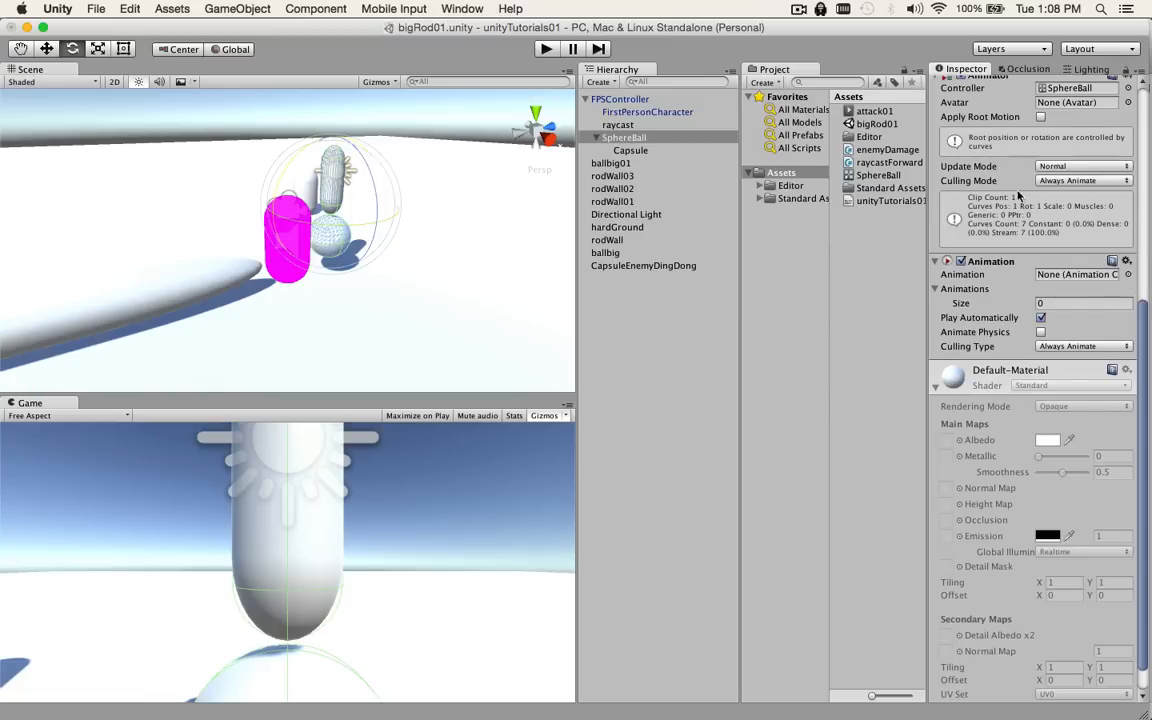
pyautogui.moveTo(872, 124)
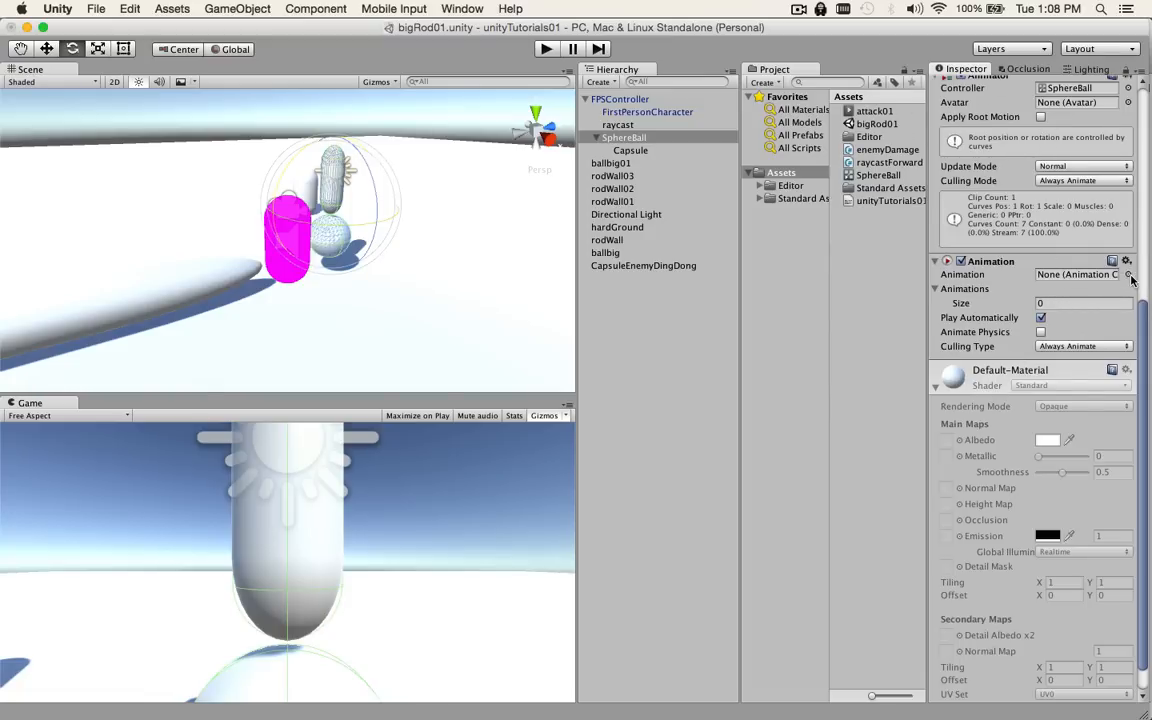
pyautogui.click(1076, 274)
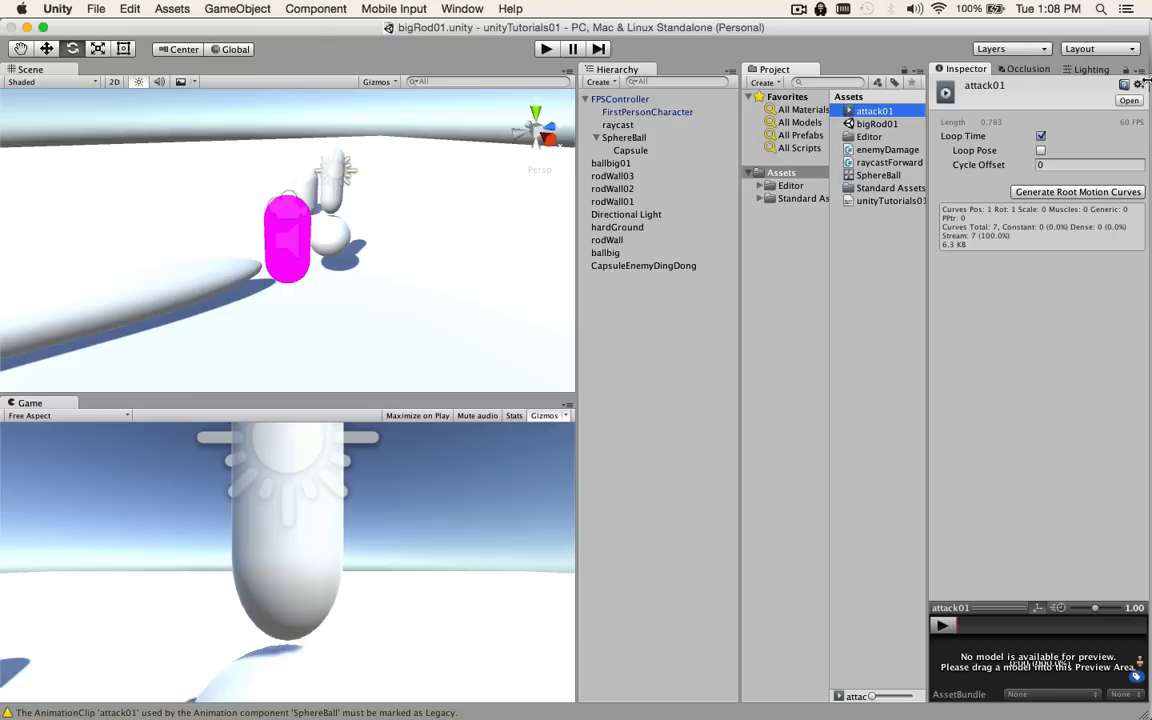
# Switch the Inspector to Debug mode and mark the attack01 clip as Legacy
pyautogui.click(1138, 68)
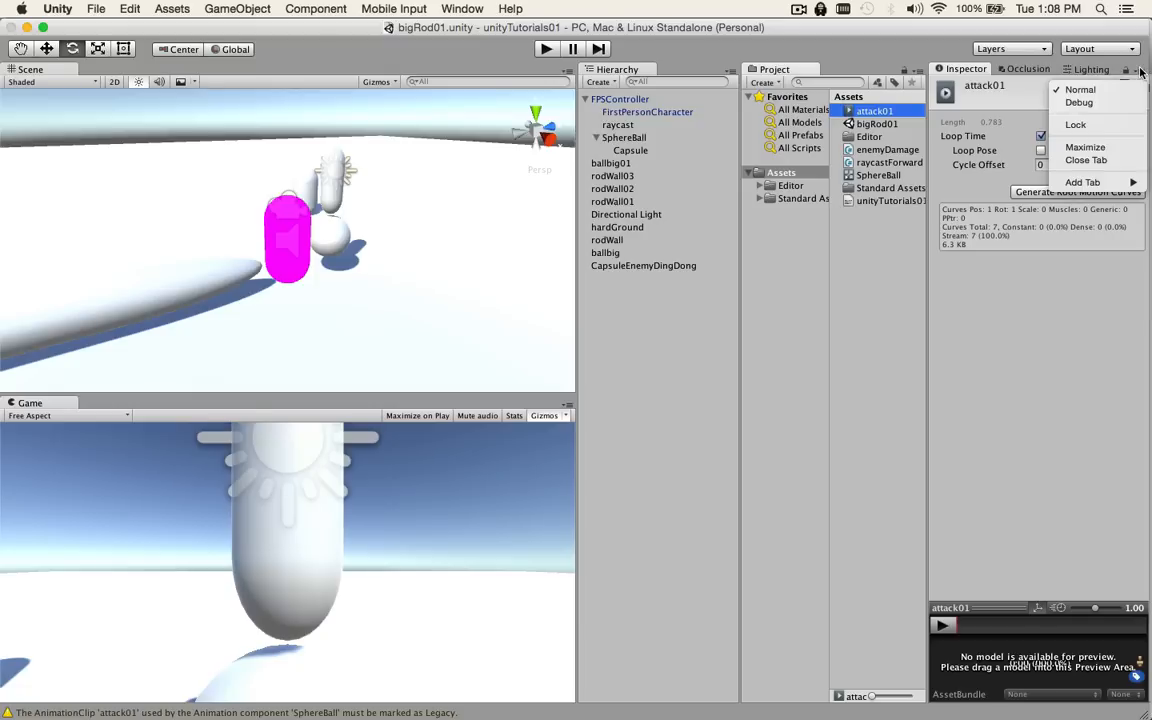
pyautogui.moveTo(1080, 102)
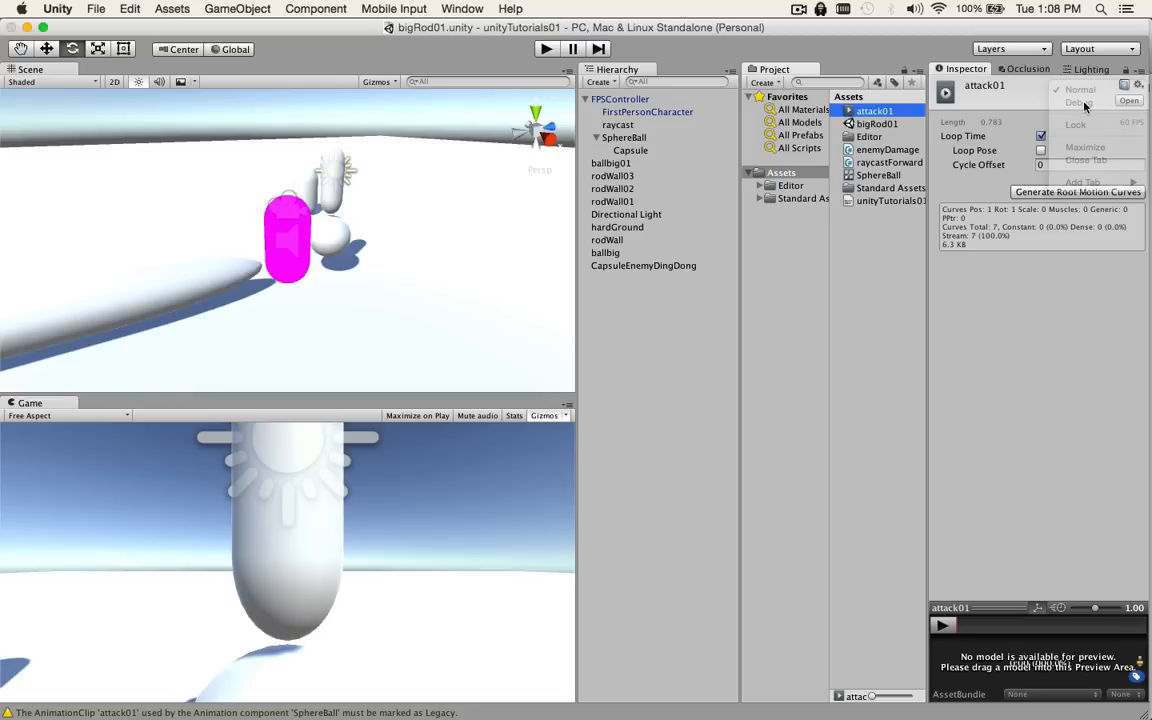
pyautogui.click(1080, 100)
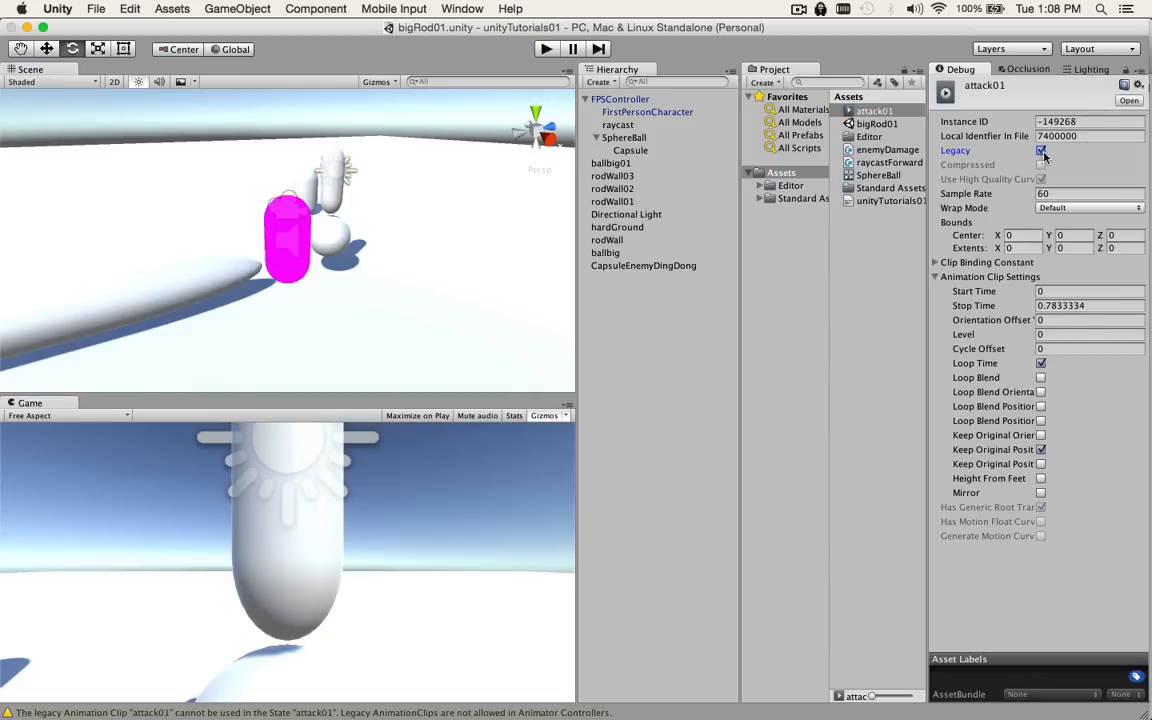
pyautogui.click(1136, 84)
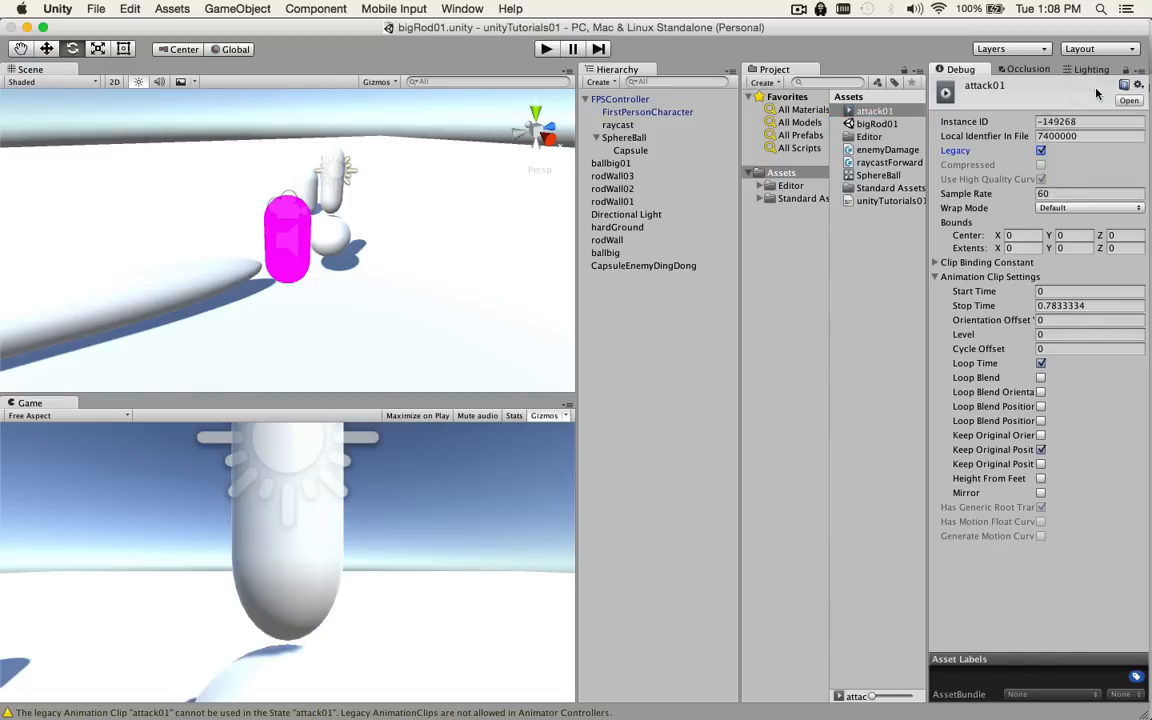
# Uncheck Play Automatically on SphereBall's Animation component and save the scene
pyautogui.click(624, 136)
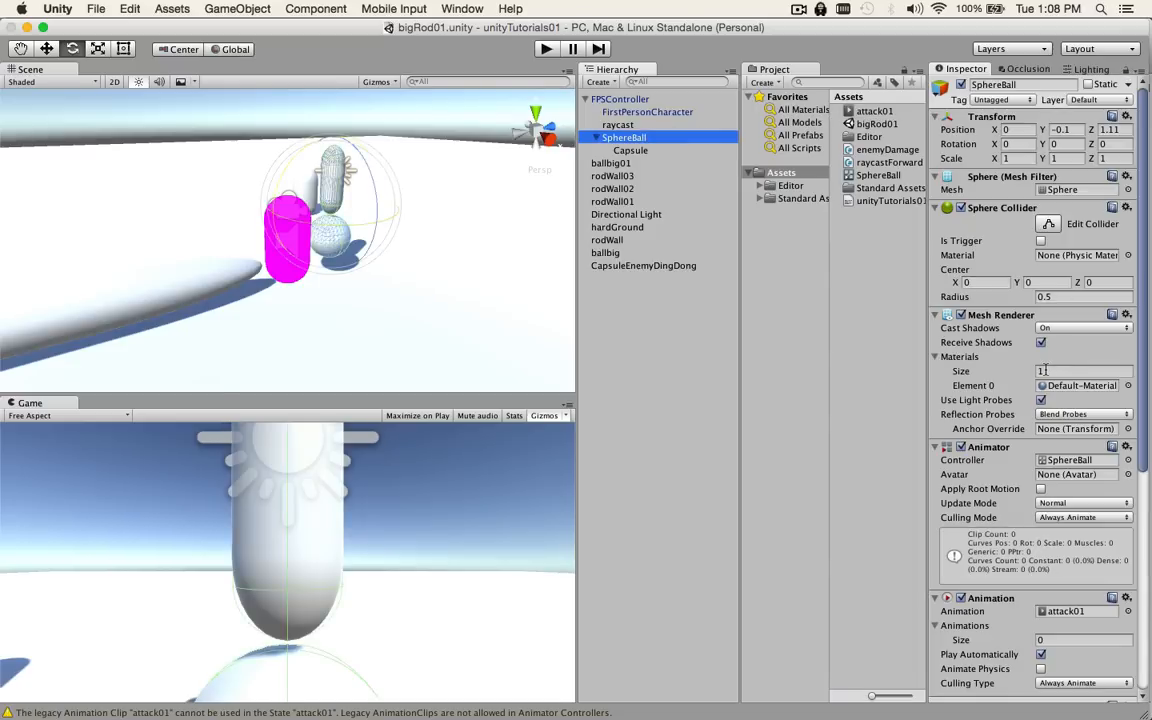
pyautogui.scroll(-3)
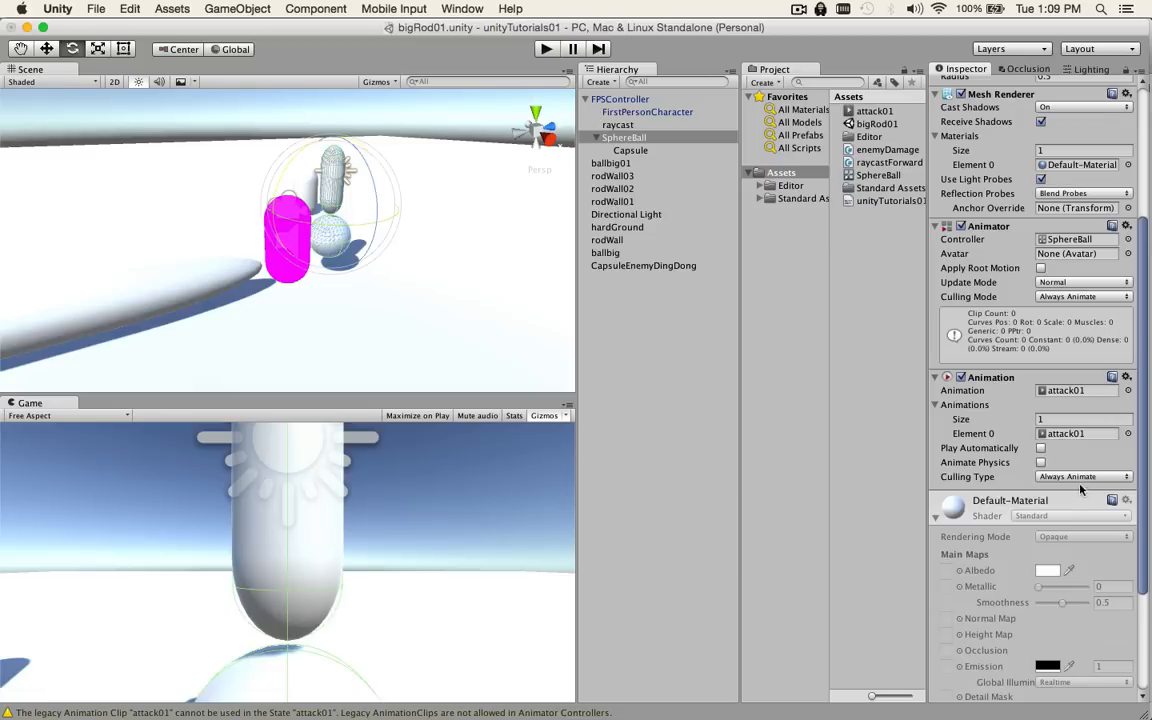
pyautogui.click(1084, 476)
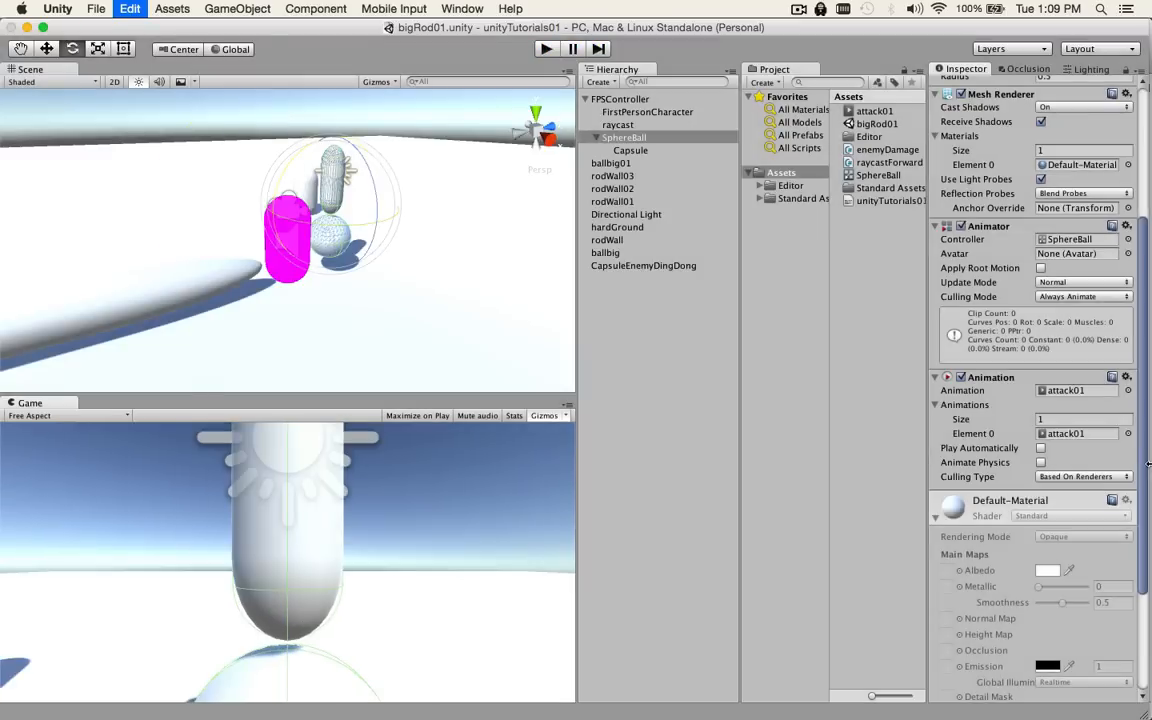
pyautogui.press('cmd+tab')
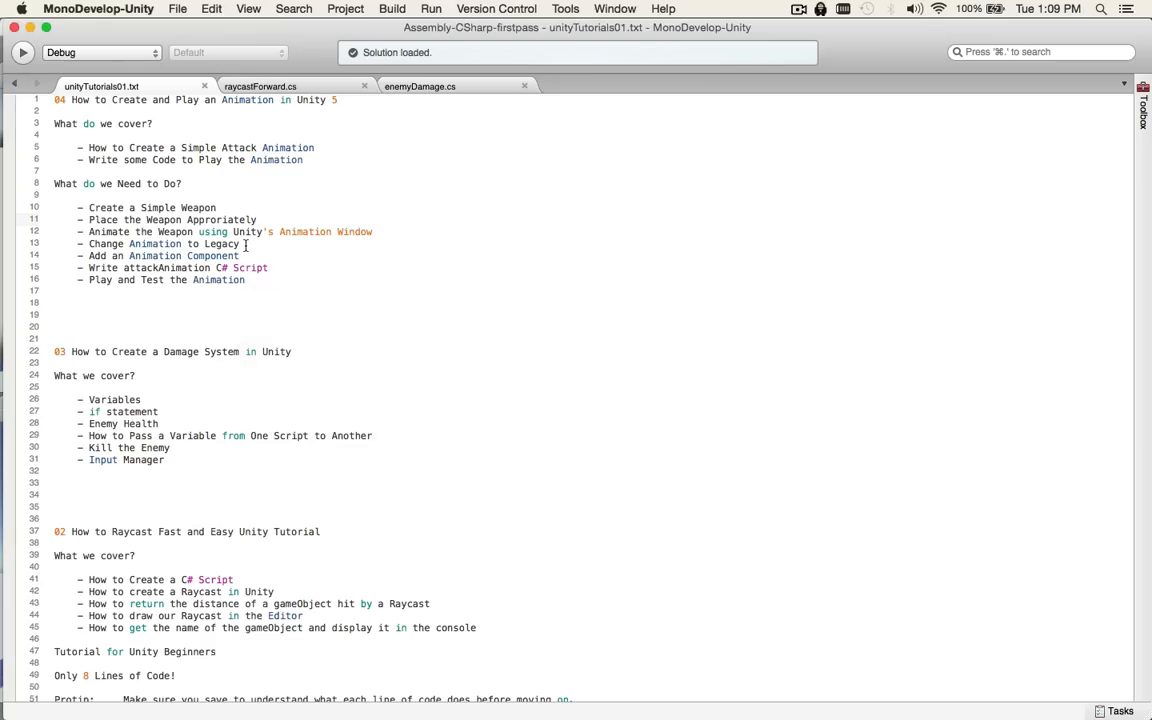
pyautogui.moveTo(292, 268)
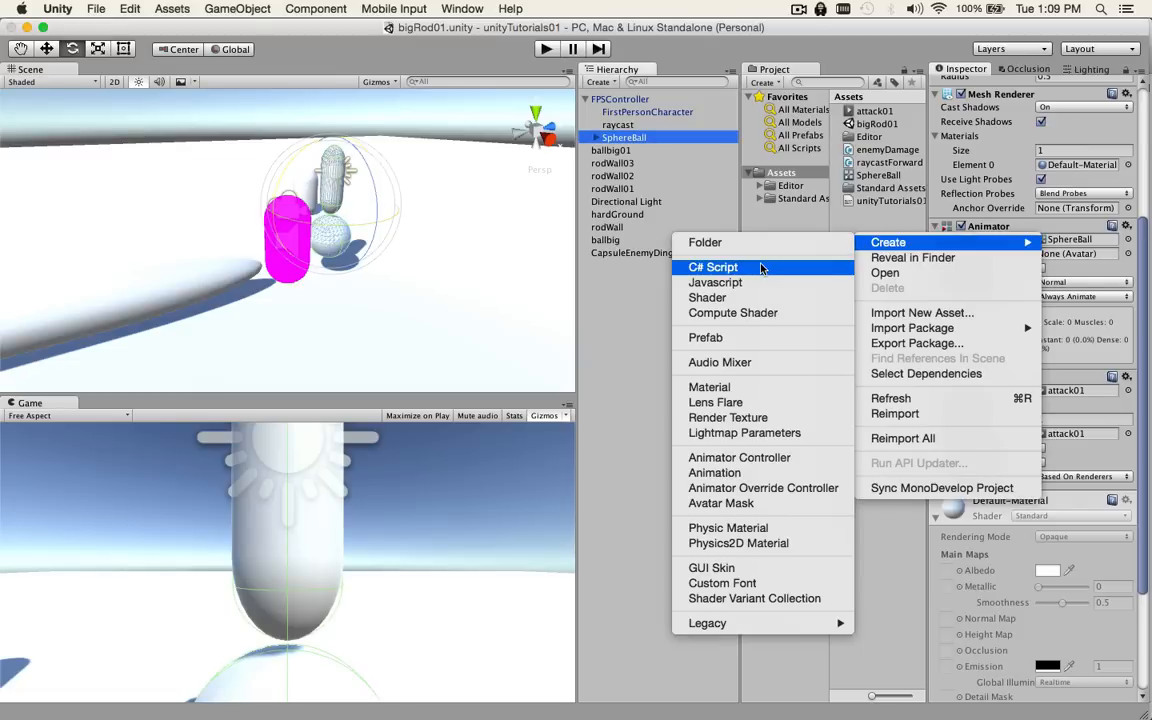
# Create a C# script named attackAnimation in Assets and open it in MonoDevelop
pyautogui.click(712, 268)
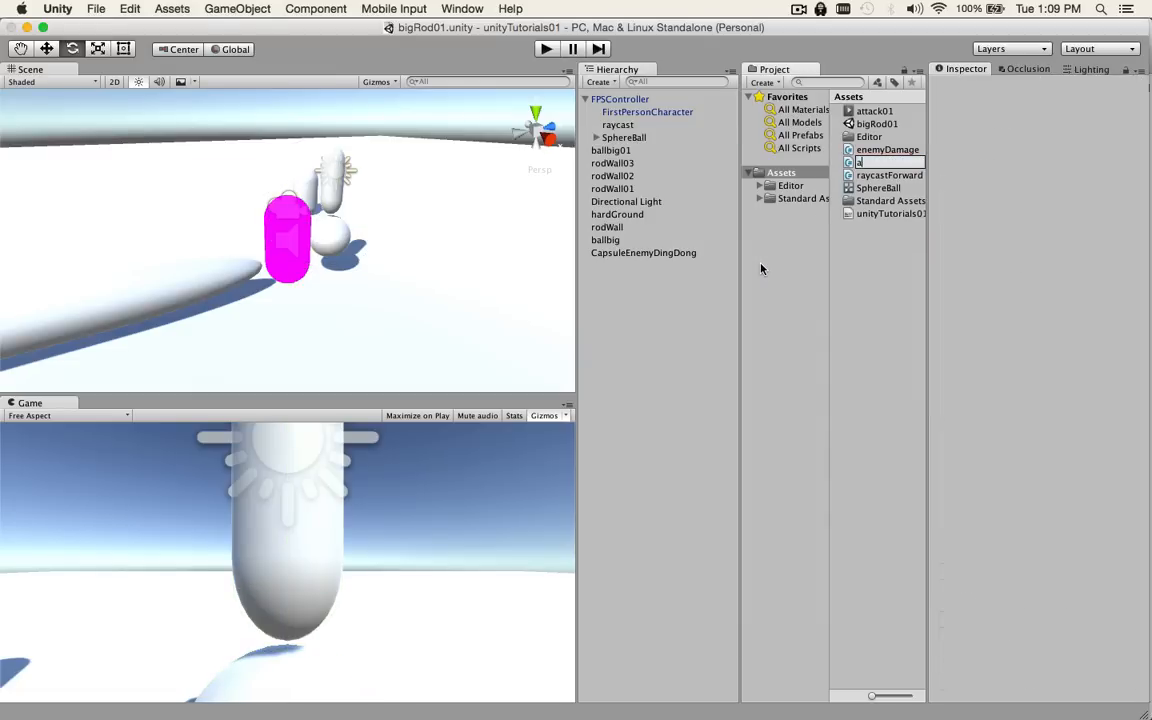
pyautogui.write('ttackAnimation')
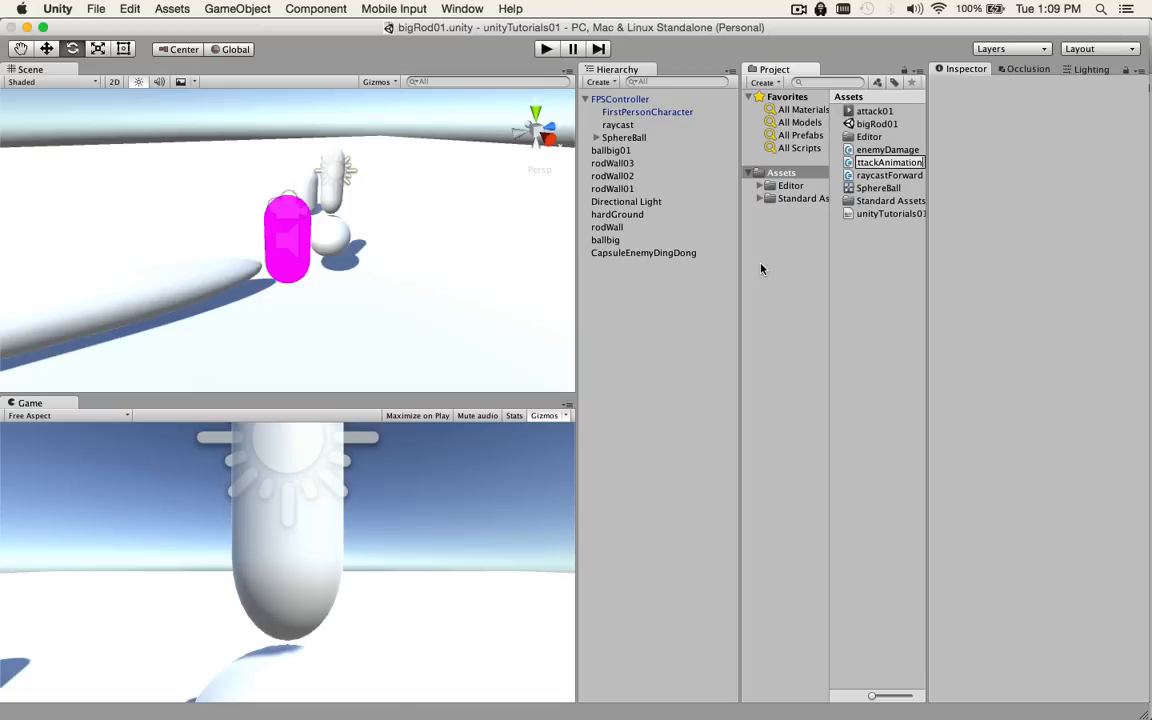
pyautogui.click(888, 124)
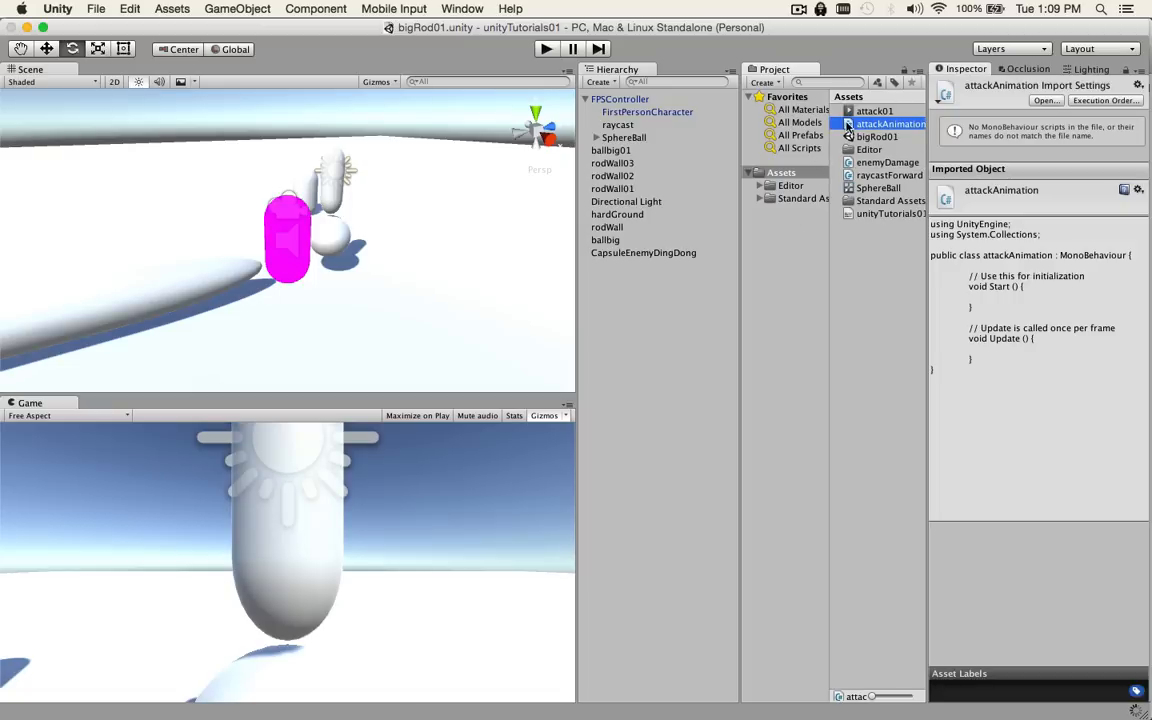
pyautogui.doubleClick(888, 124)
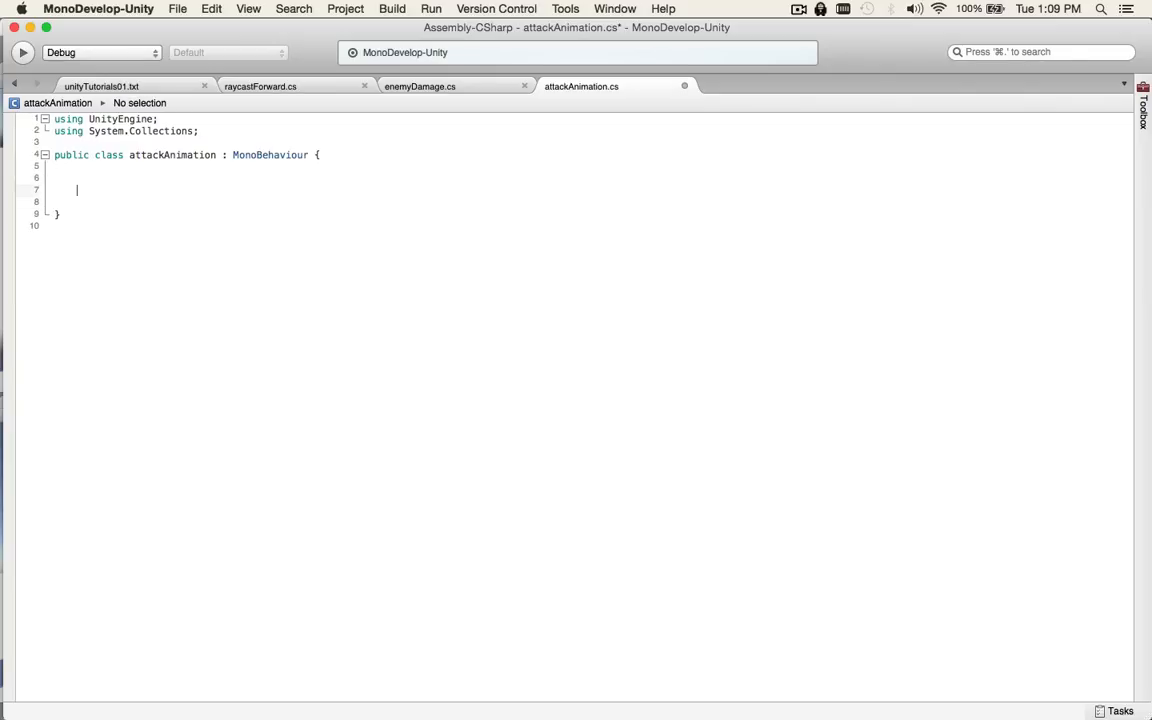
pyautogui.moveTo(52, 180)
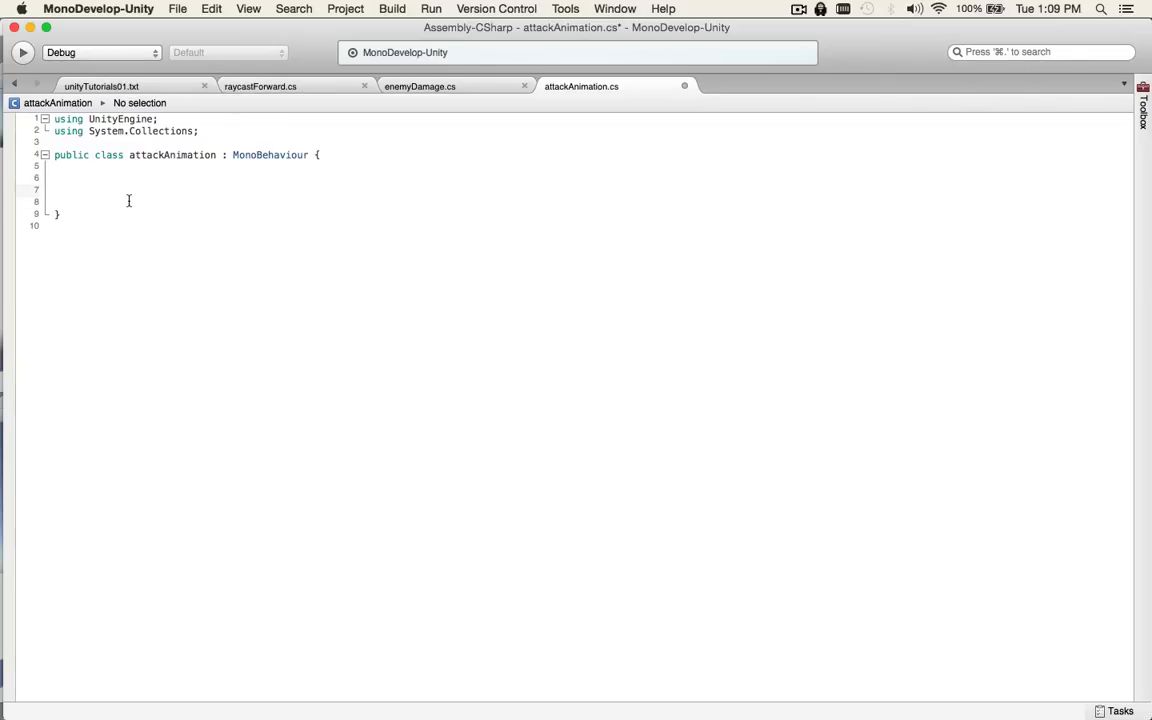
# Write a public attack() method that prints "ATTACK!" and calls GetComponent<Animation>().Play()
pyautogui.write('public void')
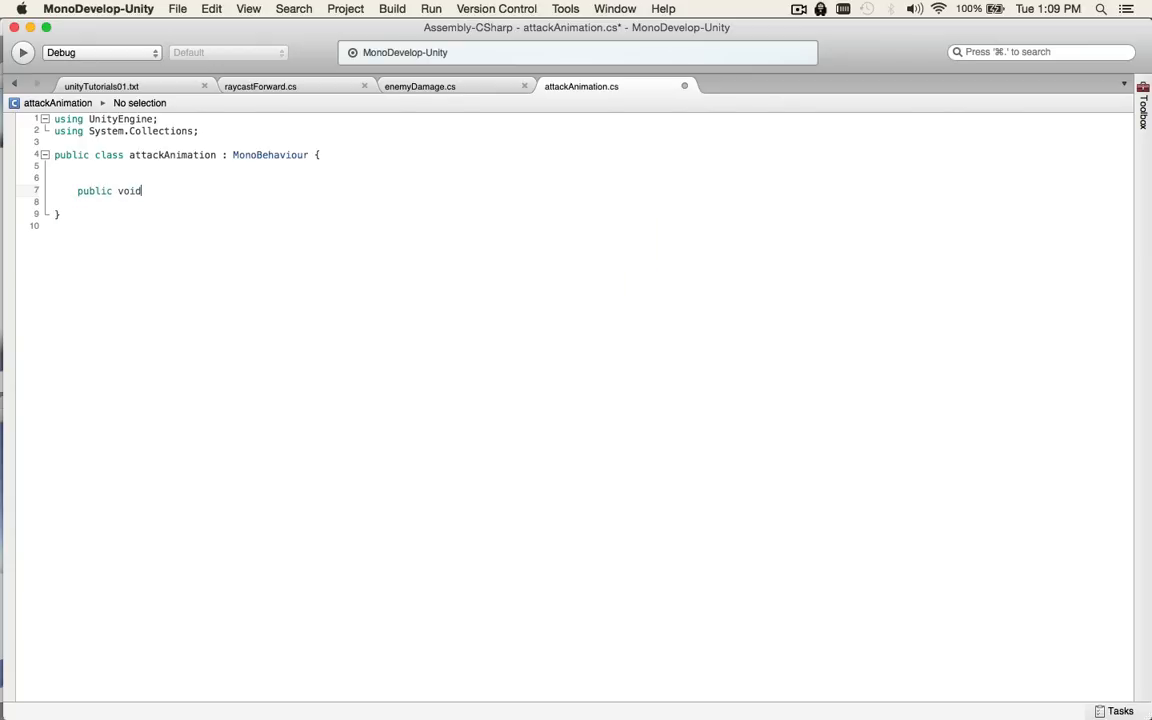
pyautogui.write('attack()')
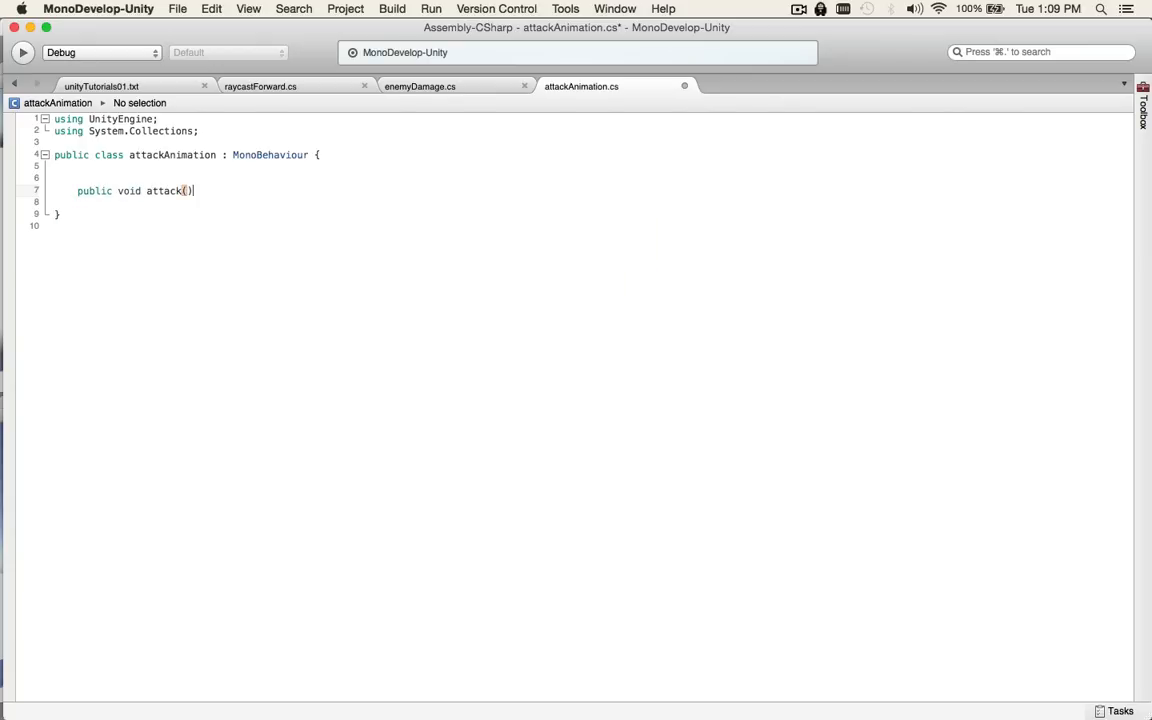
pyautogui.write('{')
pyautogui.click(590, 202)
pyautogui.write('print ();')
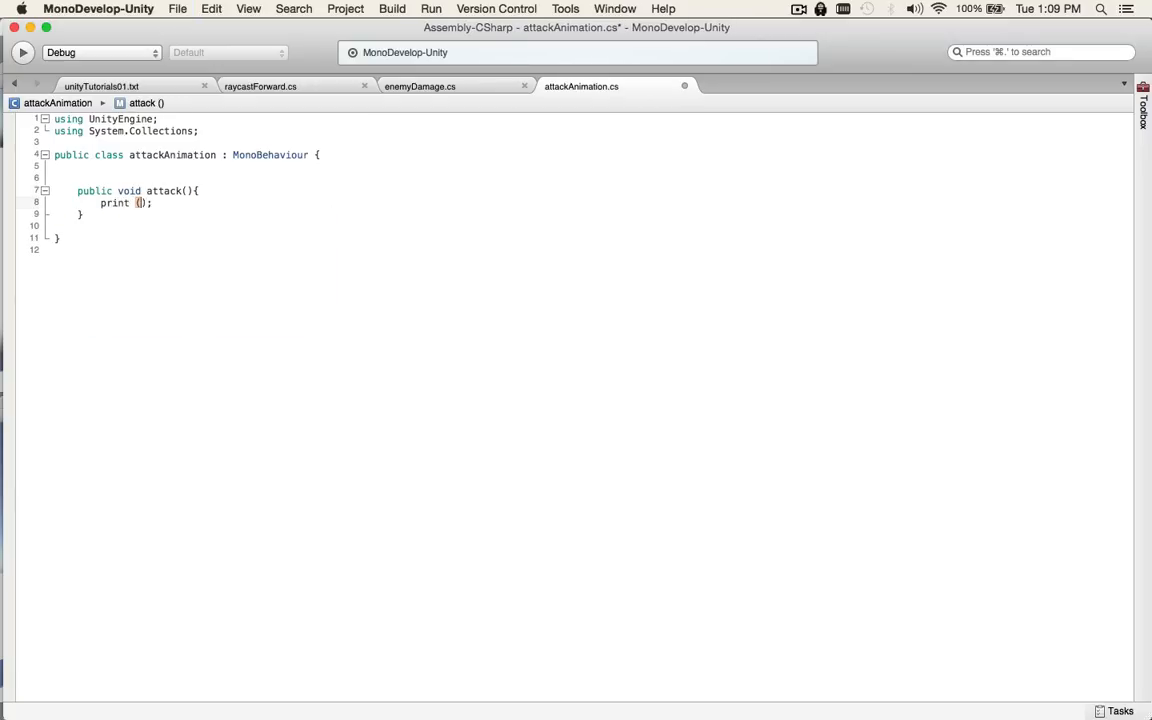
pyautogui.write('"PR')
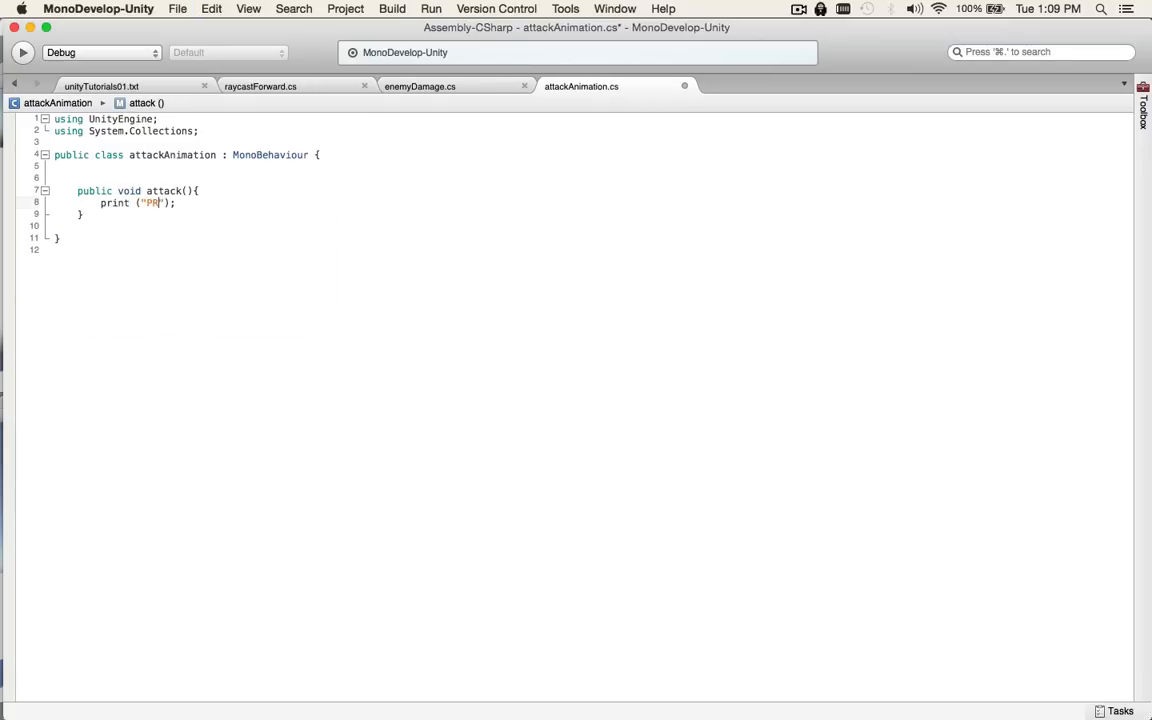
pyautogui.press('Backspace')
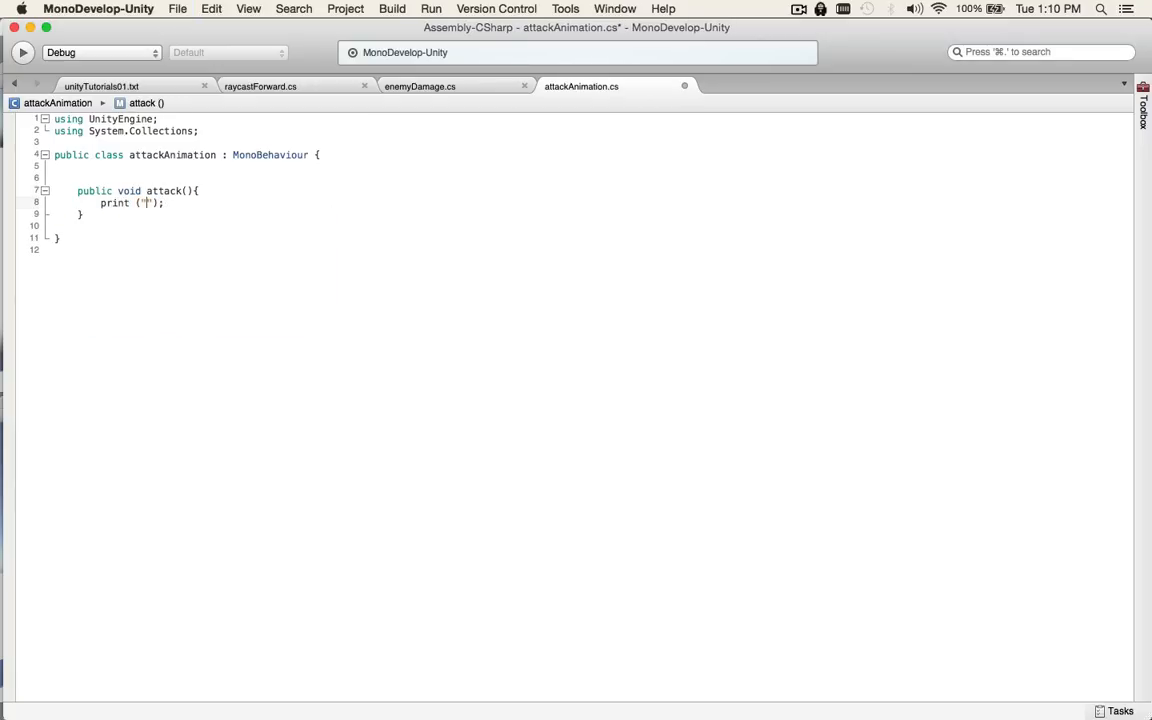
pyautogui.write('ATTACK!')
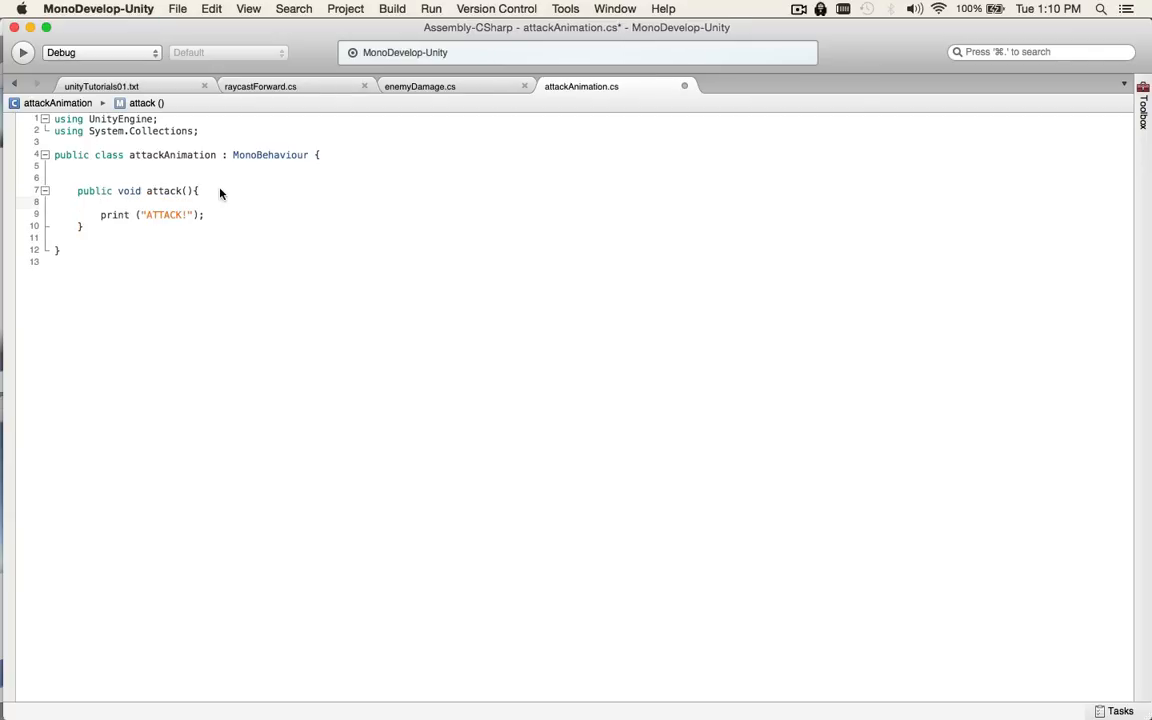
pyautogui.write('Getcomponent<>')
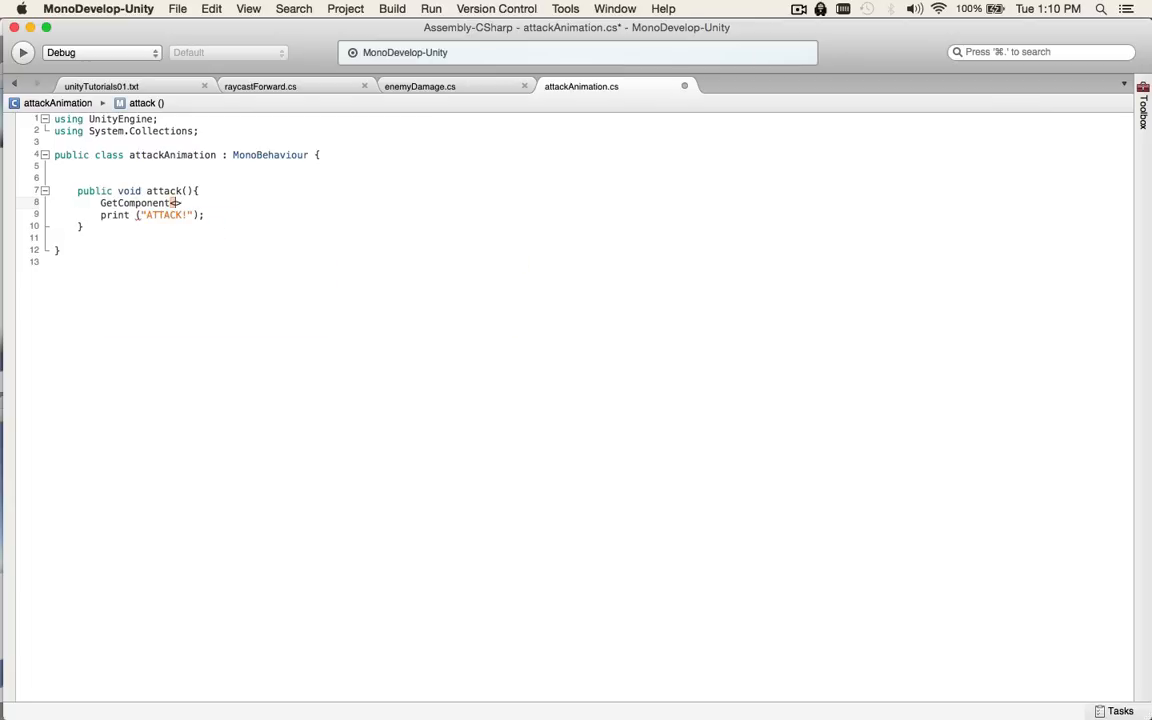
pyautogui.write('ANI')
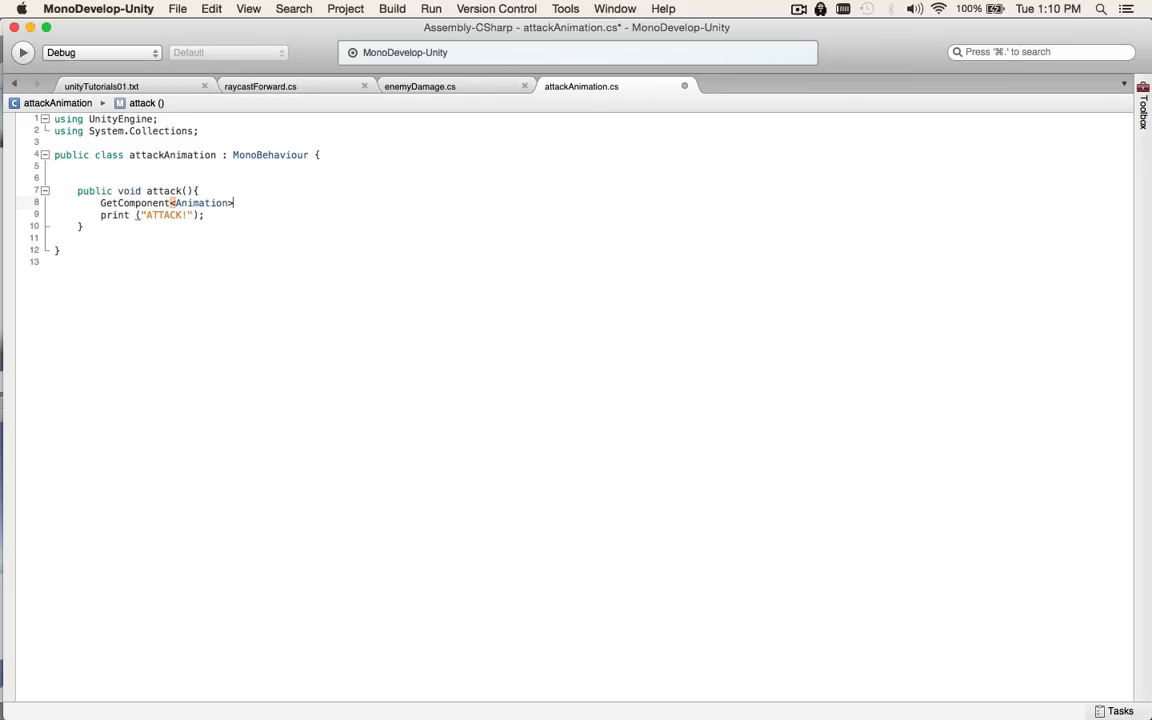
pyautogui.write('()')
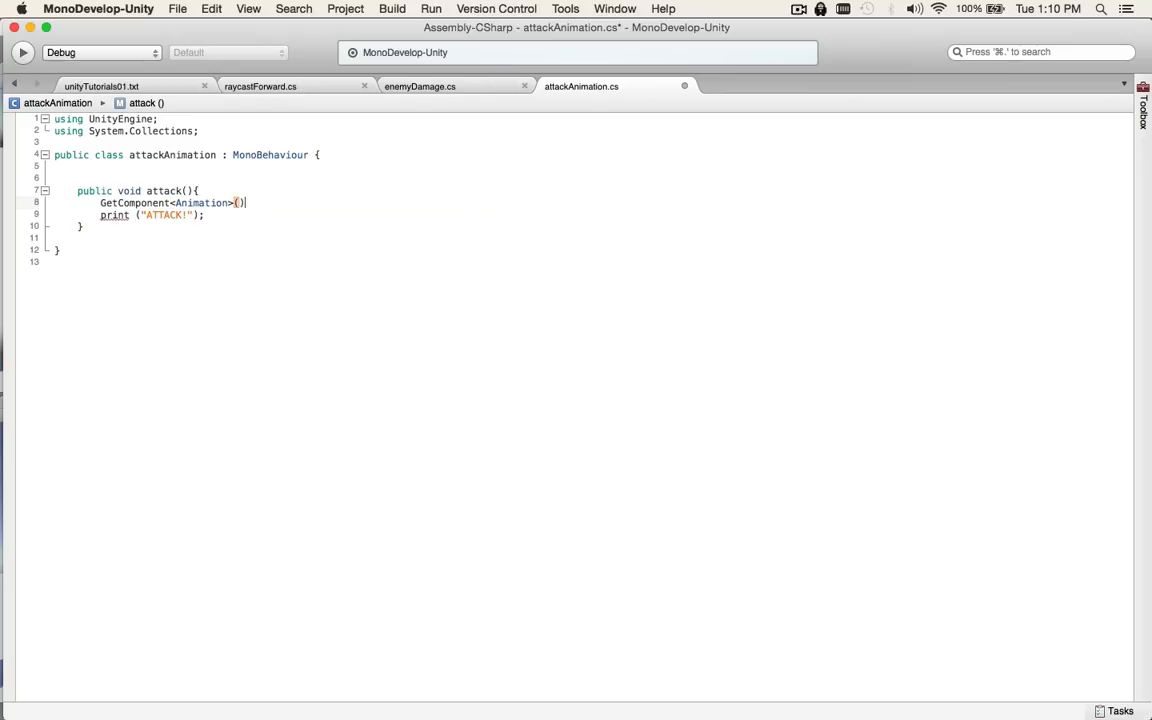
pyautogui.write('.PLAY')
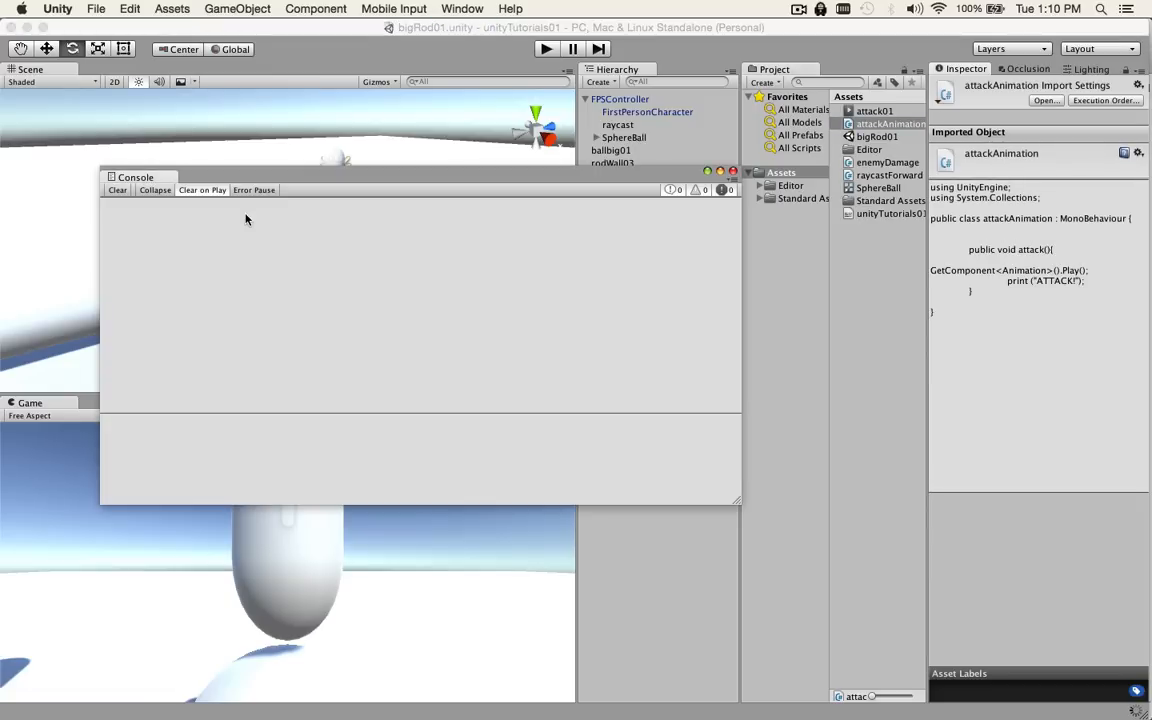
pyautogui.moveTo(948, 624)
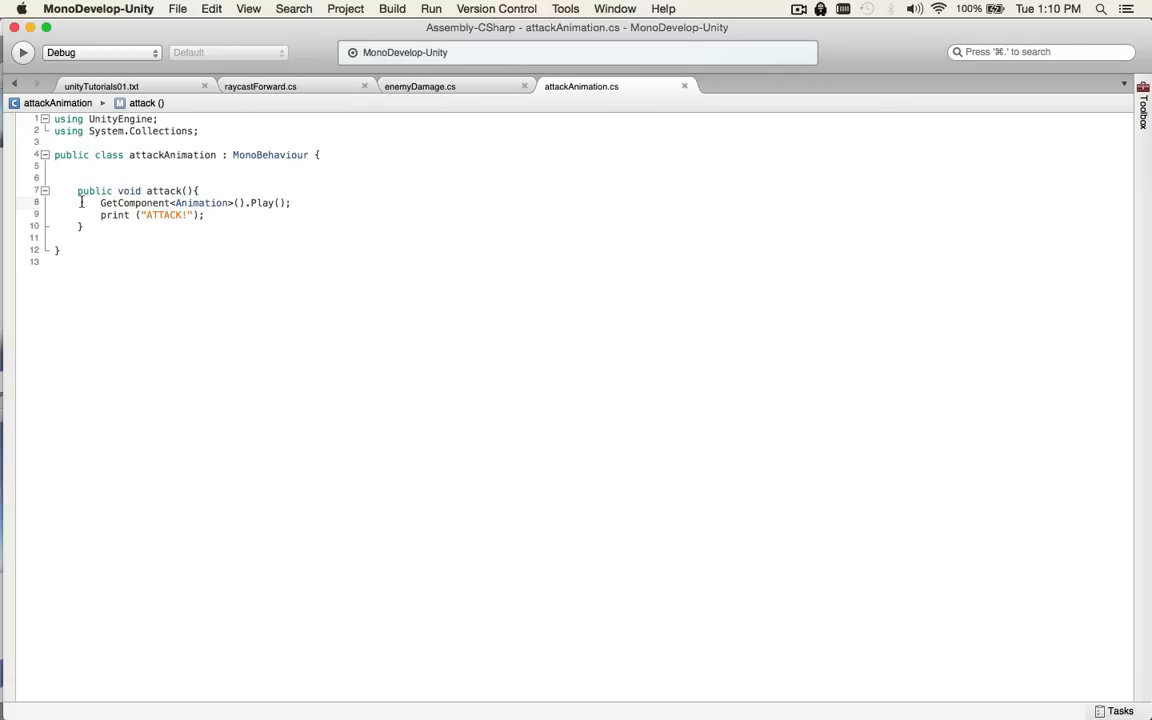
pyautogui.doubleClick(164, 190)
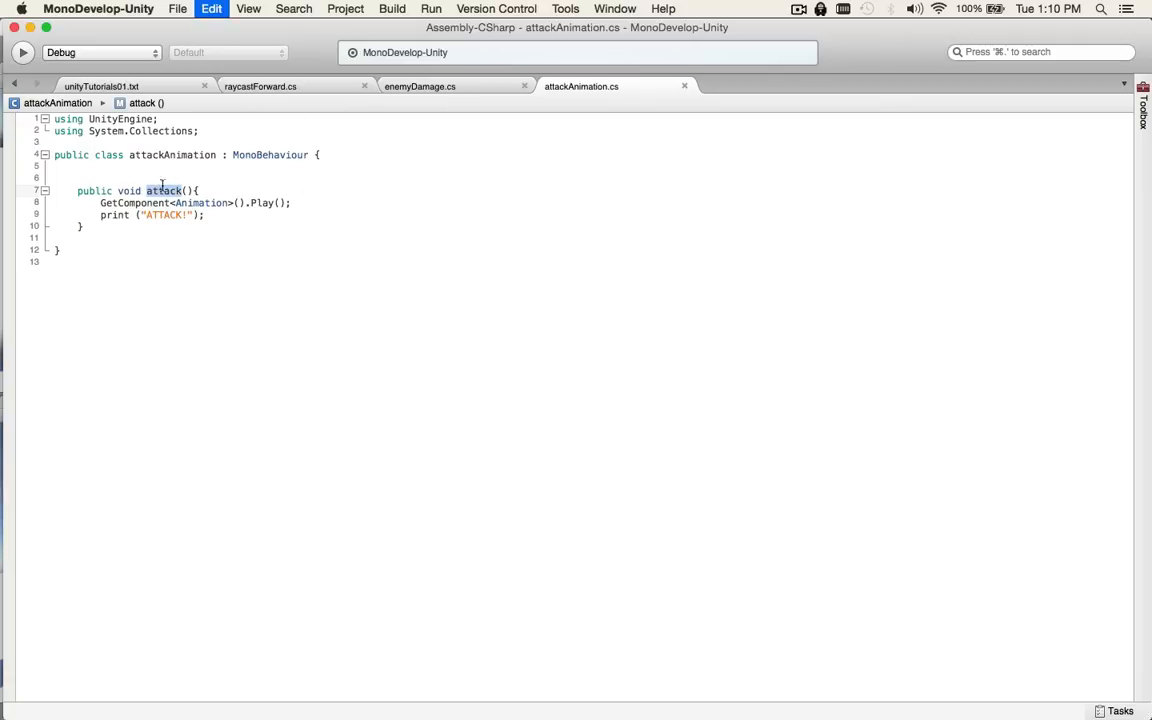
# Declare 'public attackAnimation _attackAnimation;' in raycastForward.cs and copy the field name
pyautogui.click(260, 86)
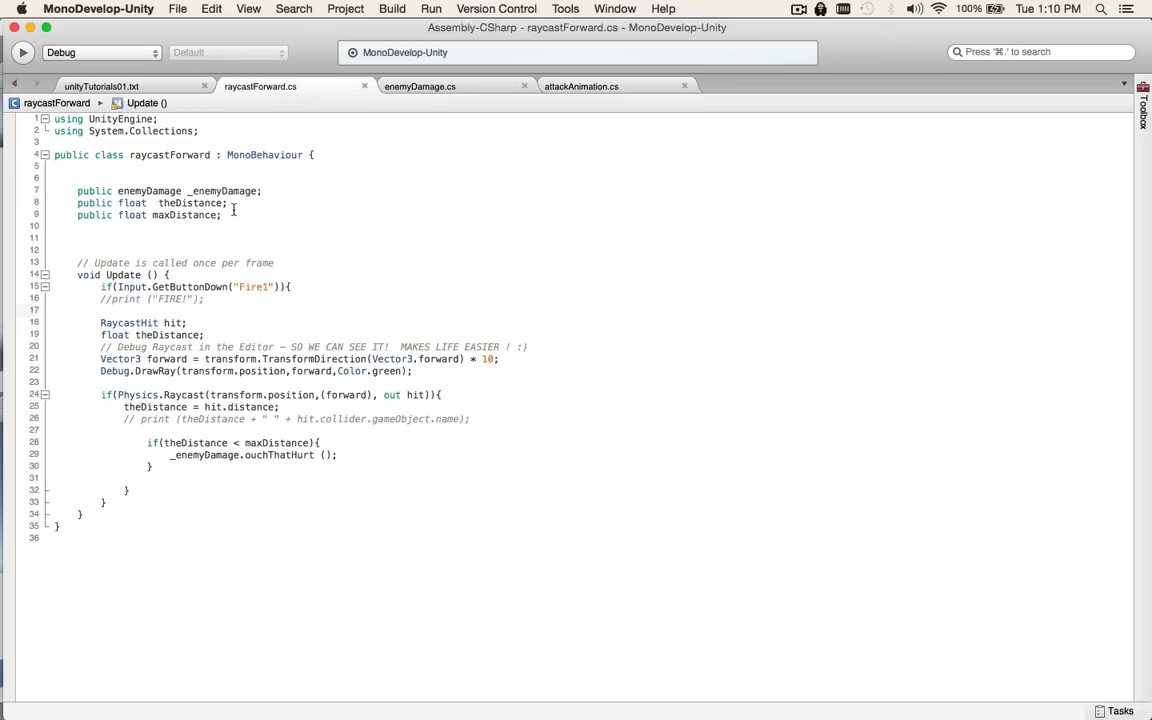
pyautogui.write('public')
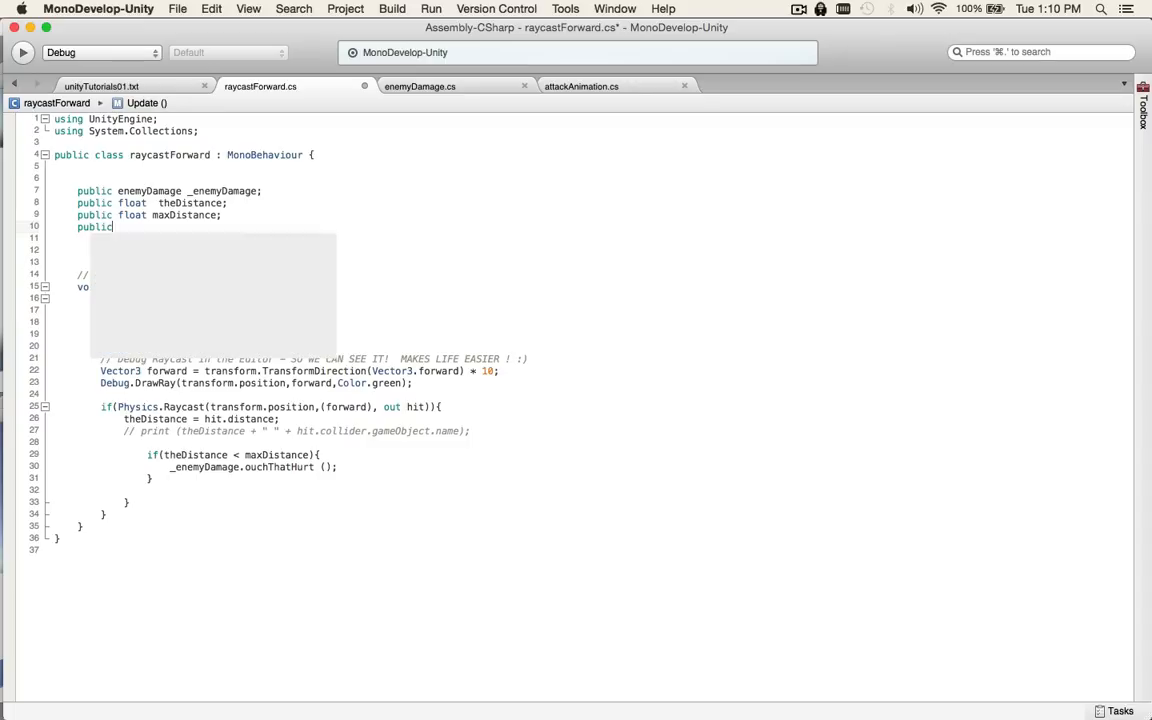
pyautogui.write('at')
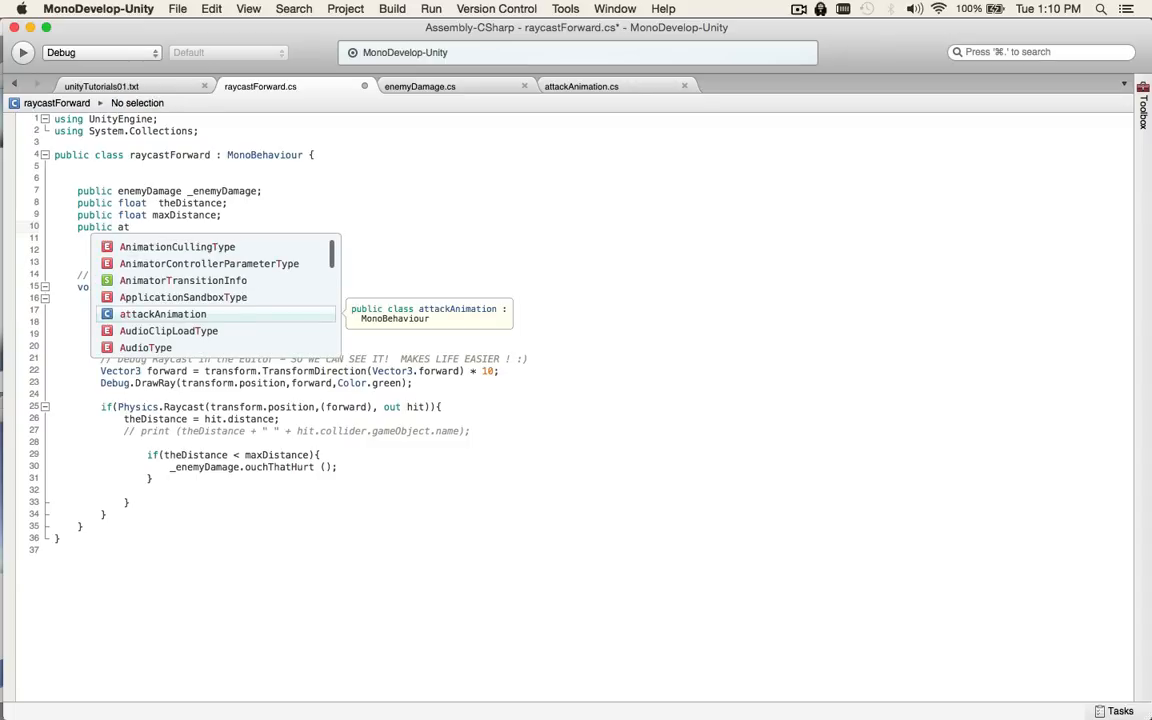
pyautogui.write('attackAnimation _a')
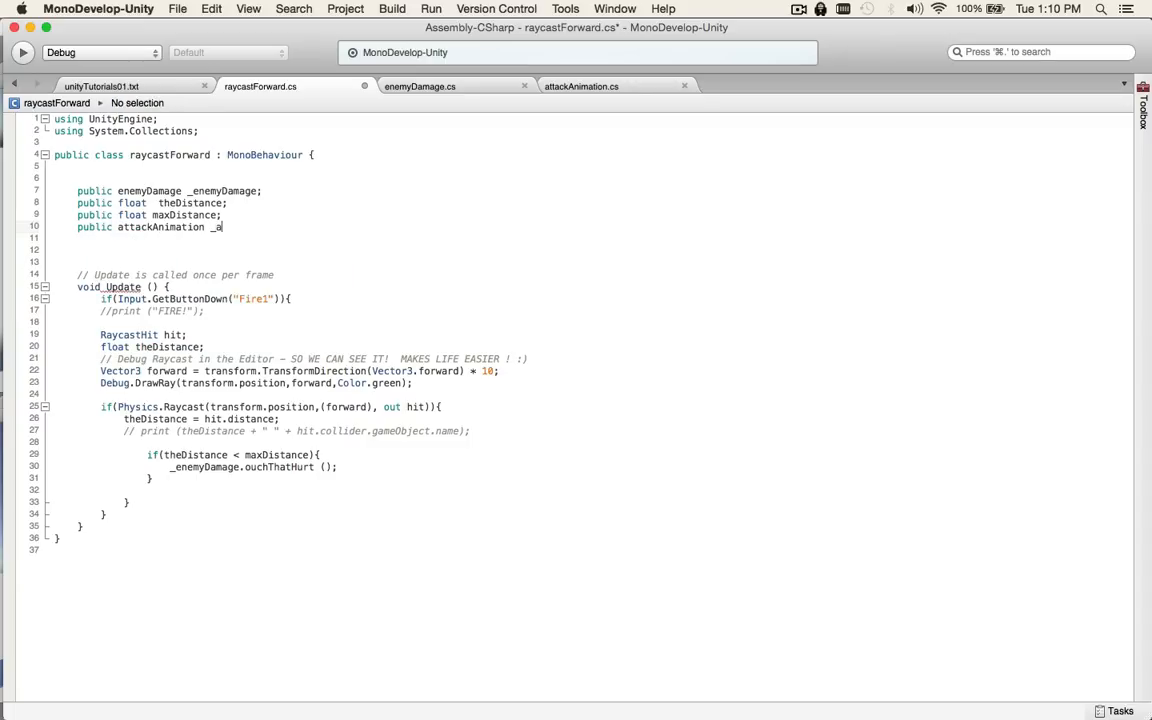
pyautogui.write('ttackAnimation;')
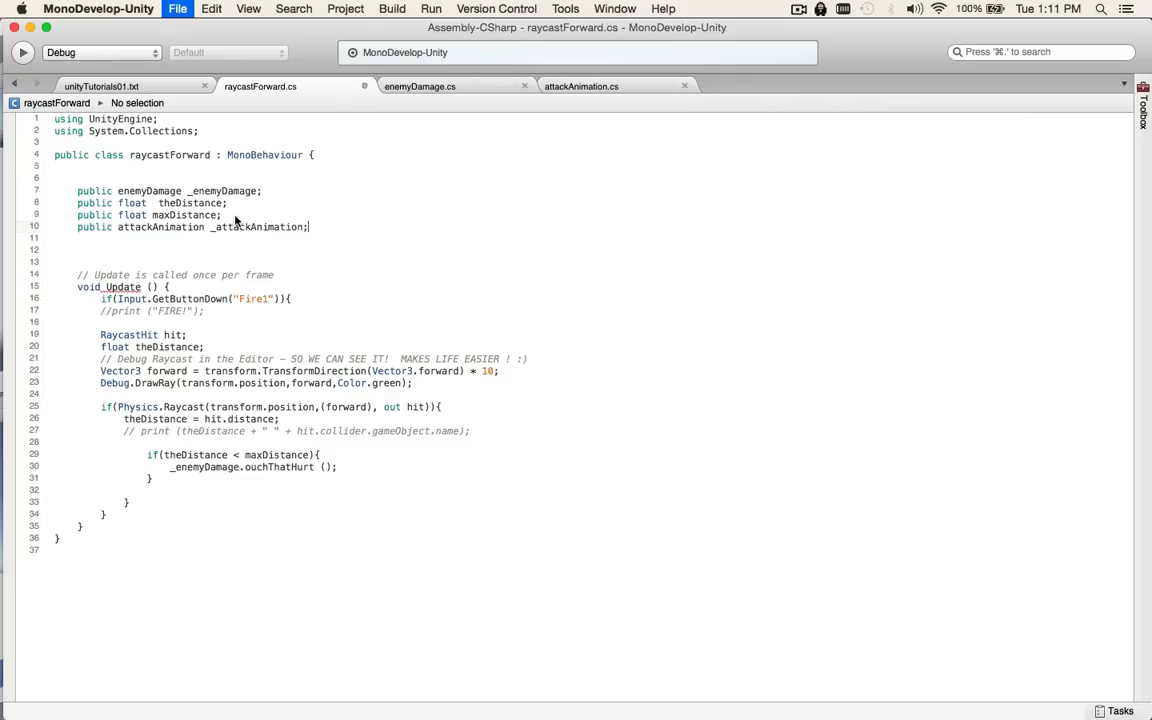
pyautogui.doubleClick(256, 226)
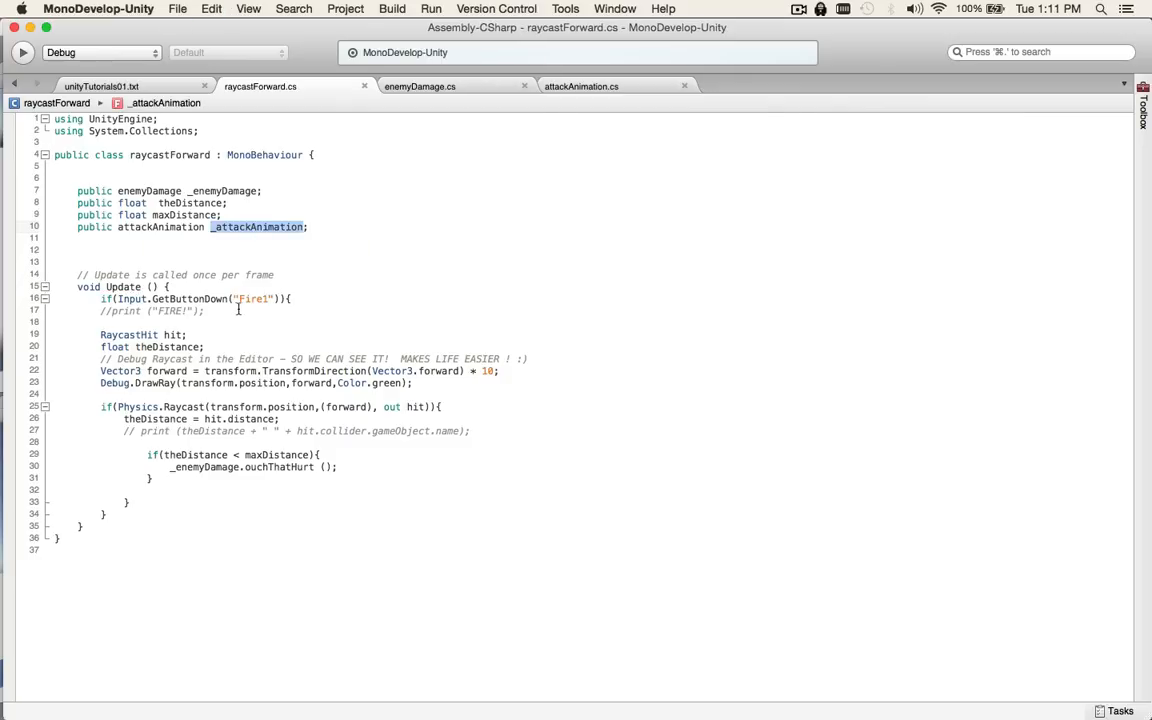
pyautogui.write('_attackAnimation')
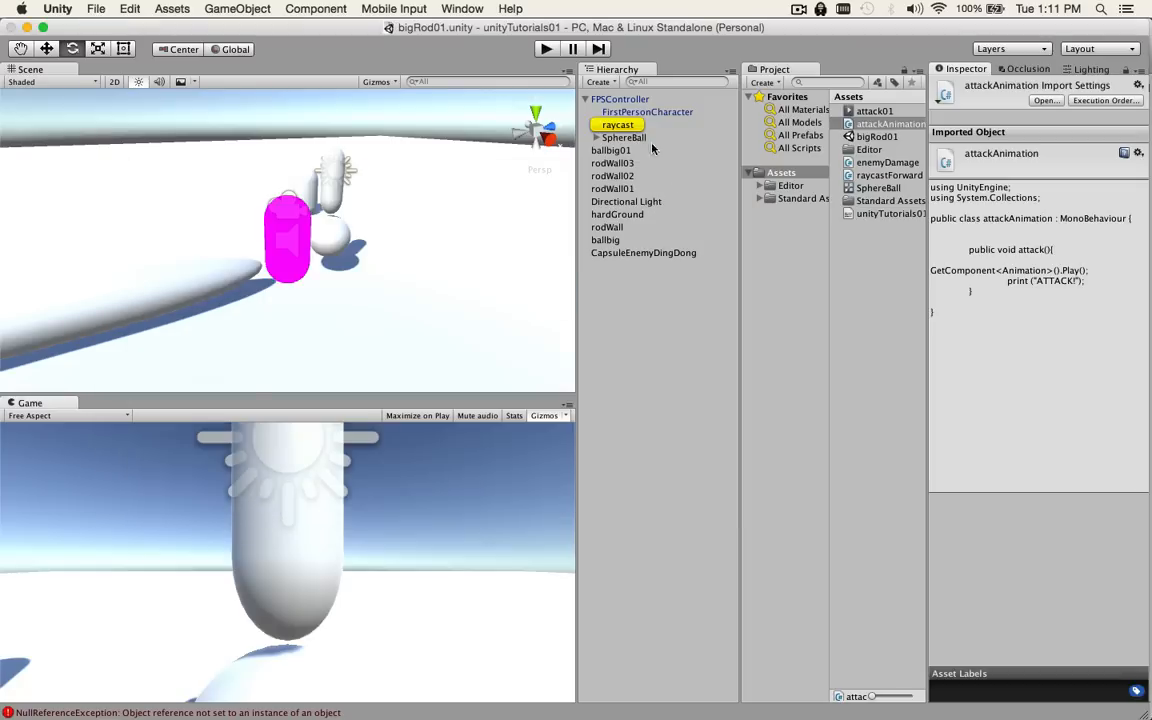
# Inspect the raycast object, the attackAnimation script asset and SphereBall's components
pyautogui.click(616, 124)
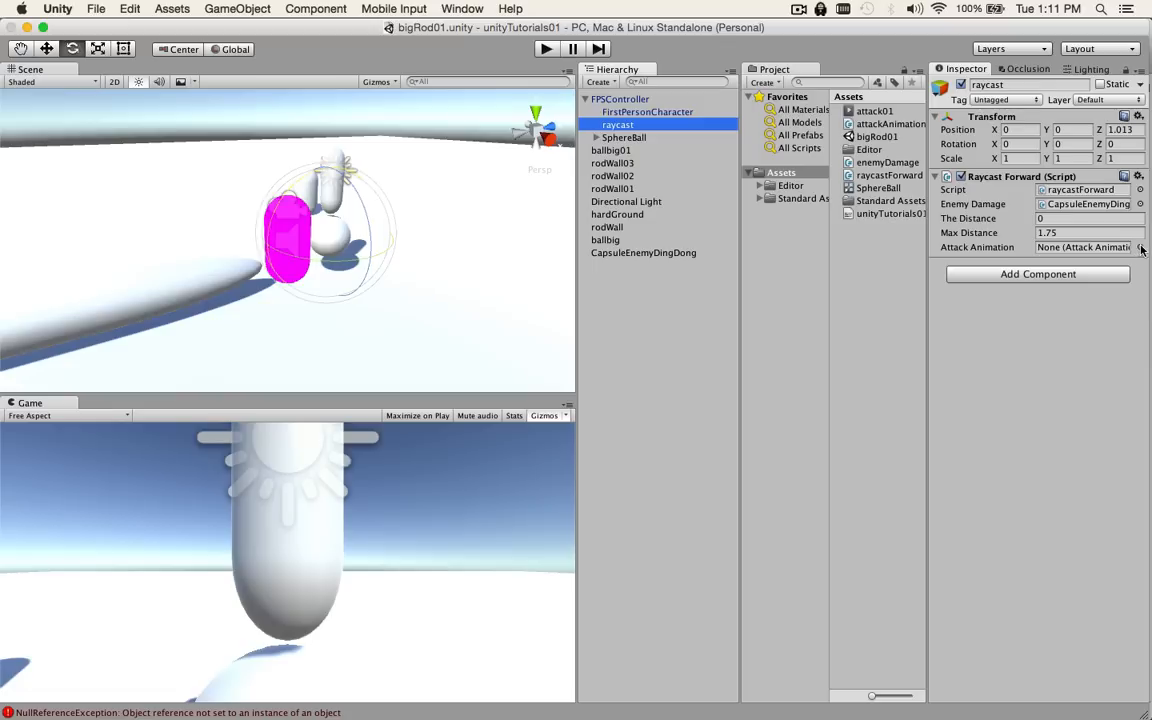
pyautogui.click(1140, 248)
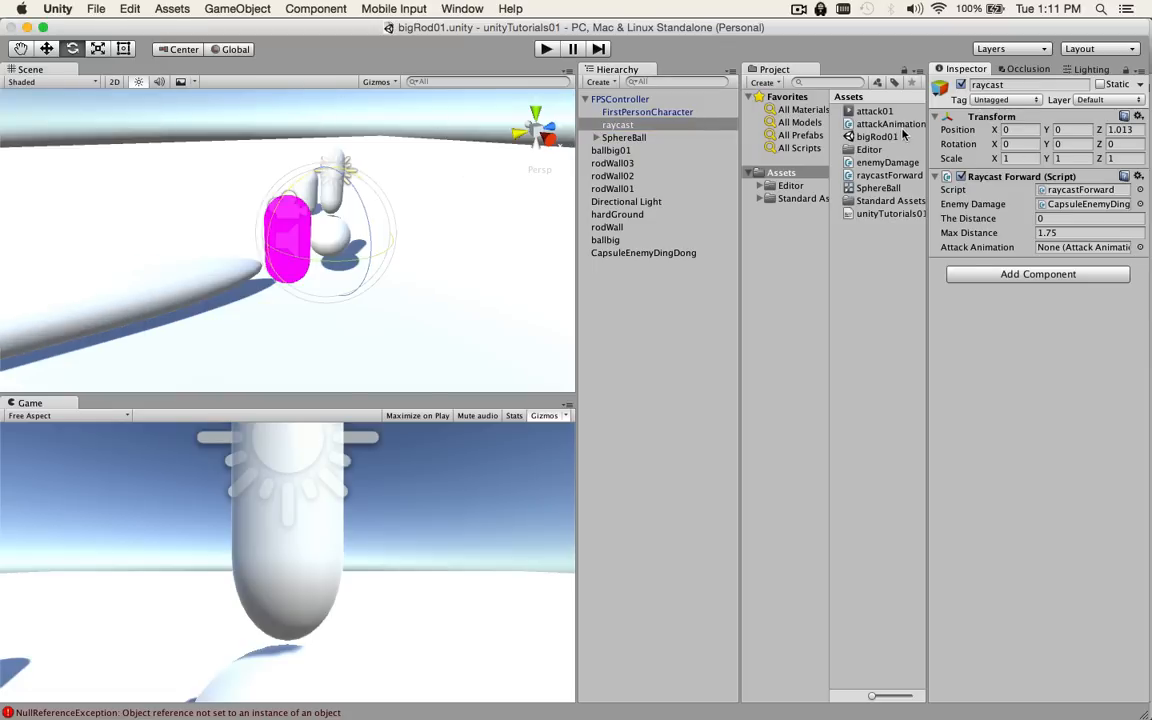
pyautogui.click(888, 124)
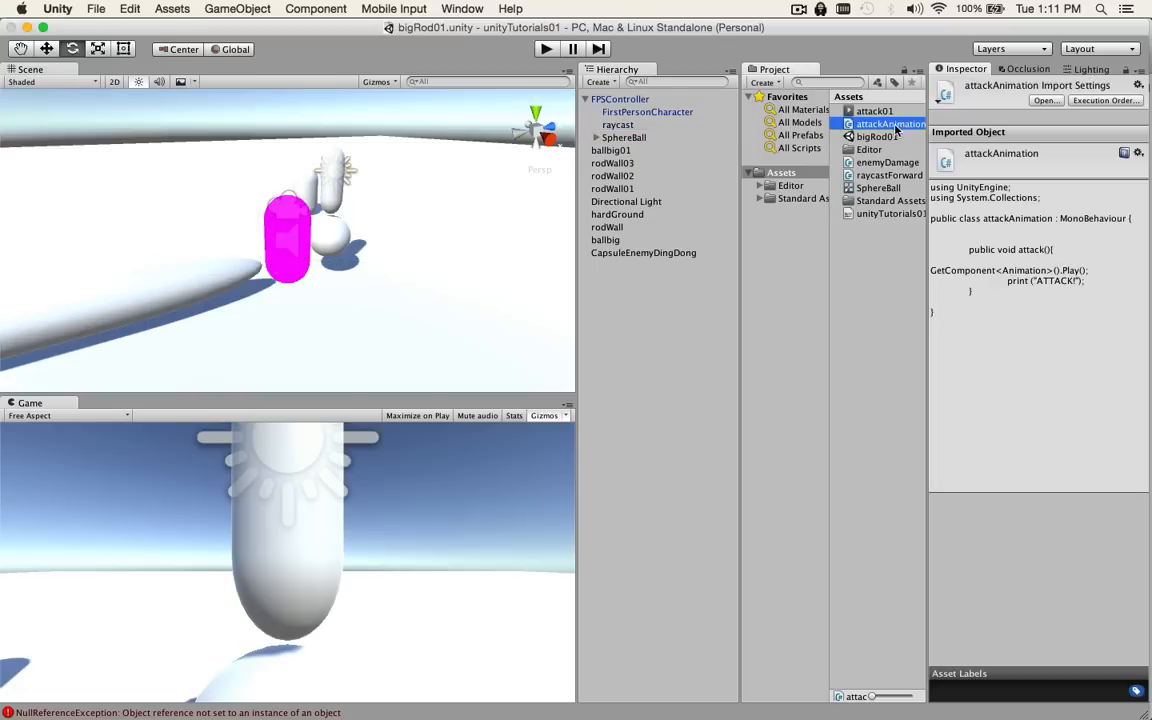
pyautogui.click(624, 136)
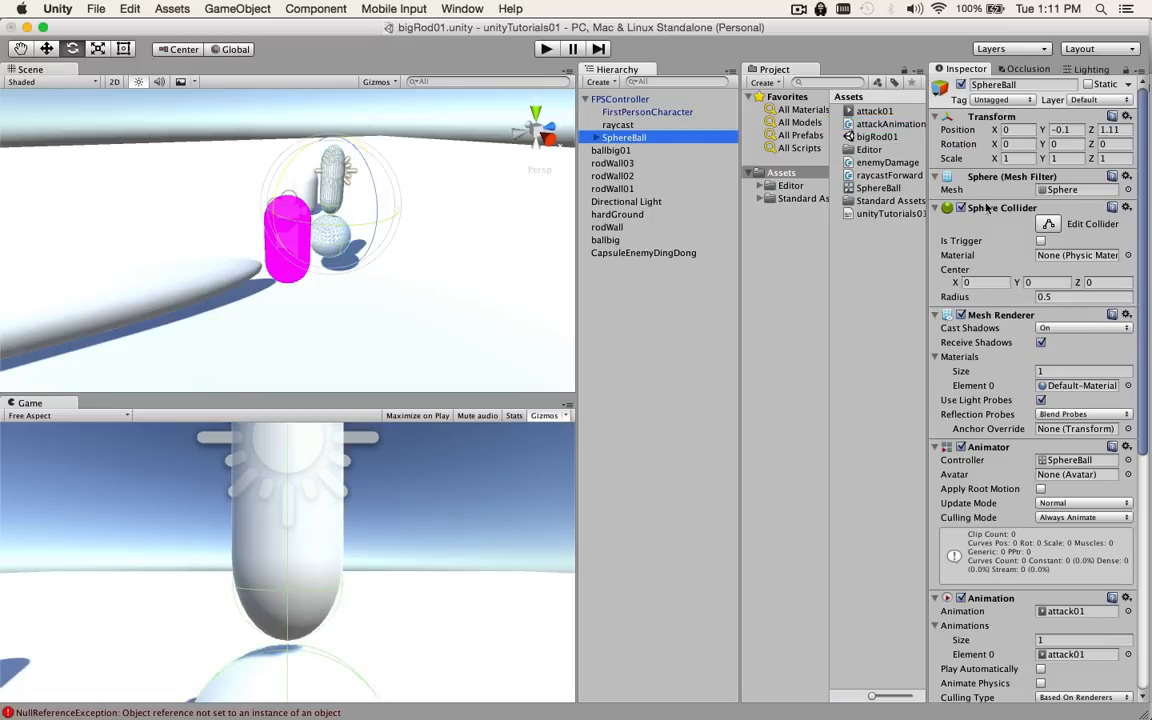
pyautogui.scroll(-3)
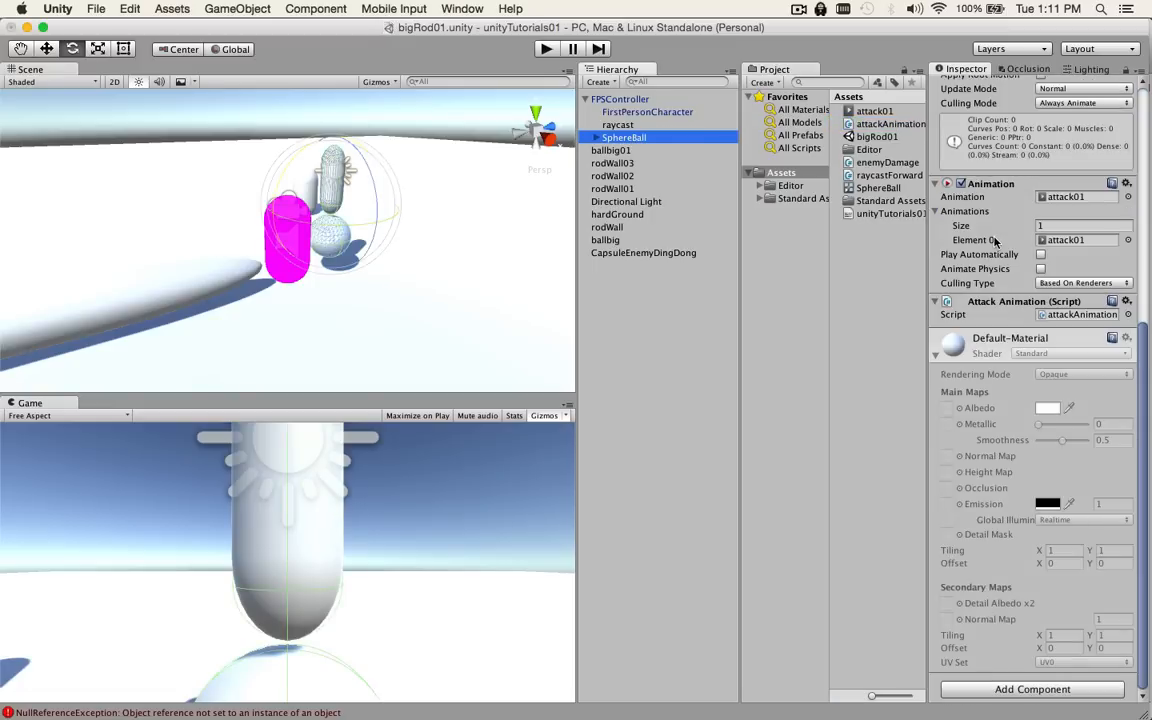
pyautogui.click(624, 136)
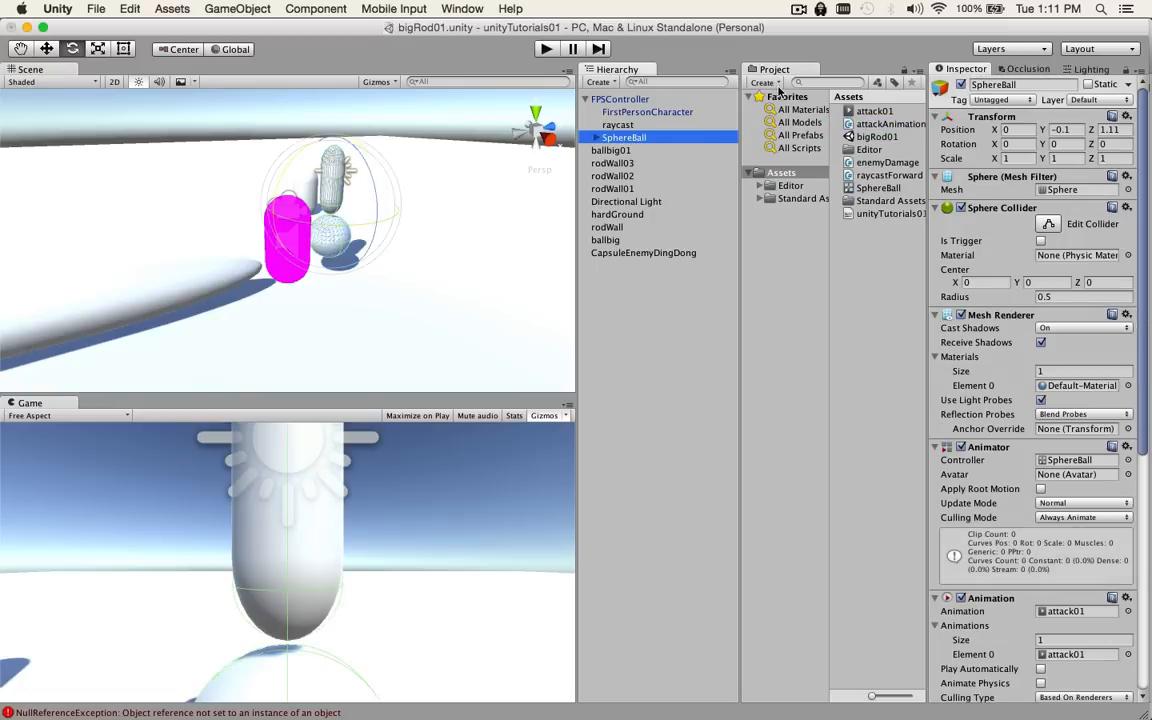
# Assign SphereBall to raycast's Attack Animation field in the Raycast Forward script
pyautogui.click(616, 124)
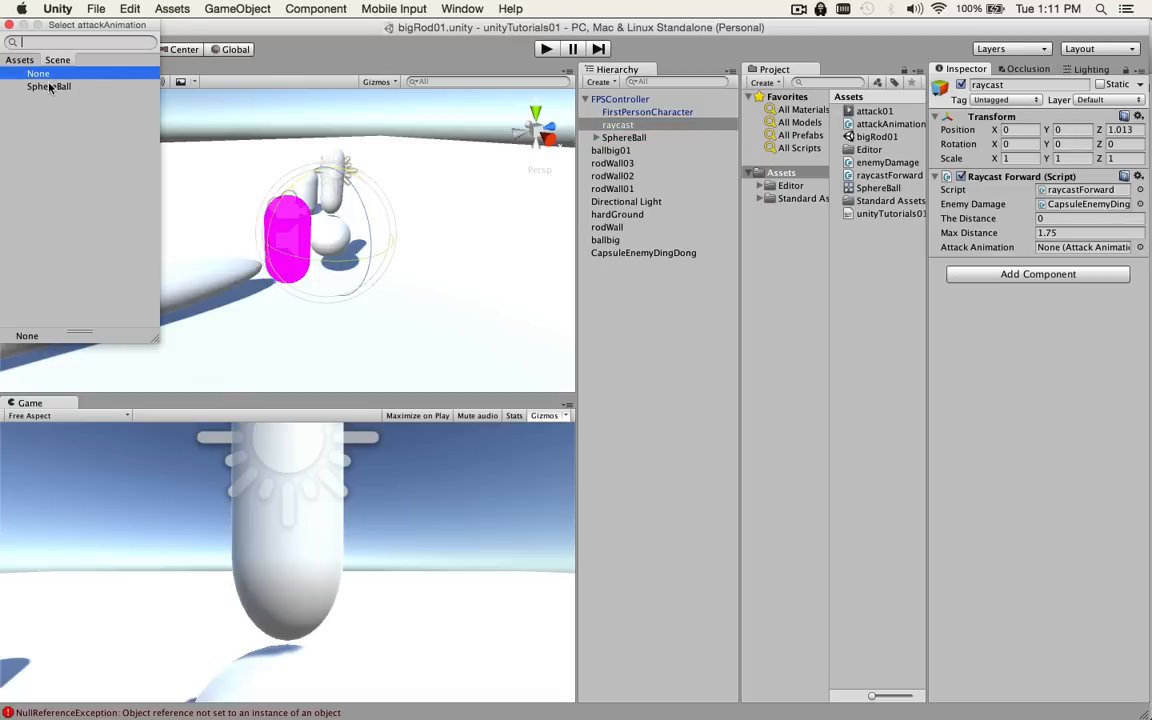
pyautogui.click(48, 86)
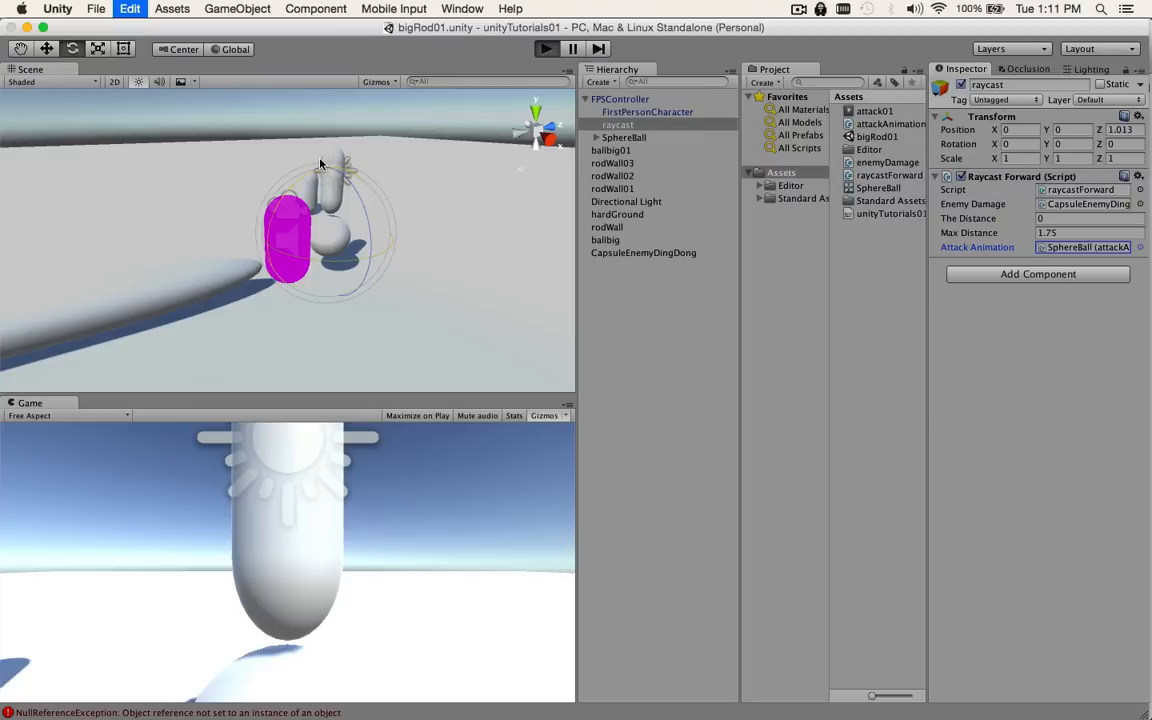